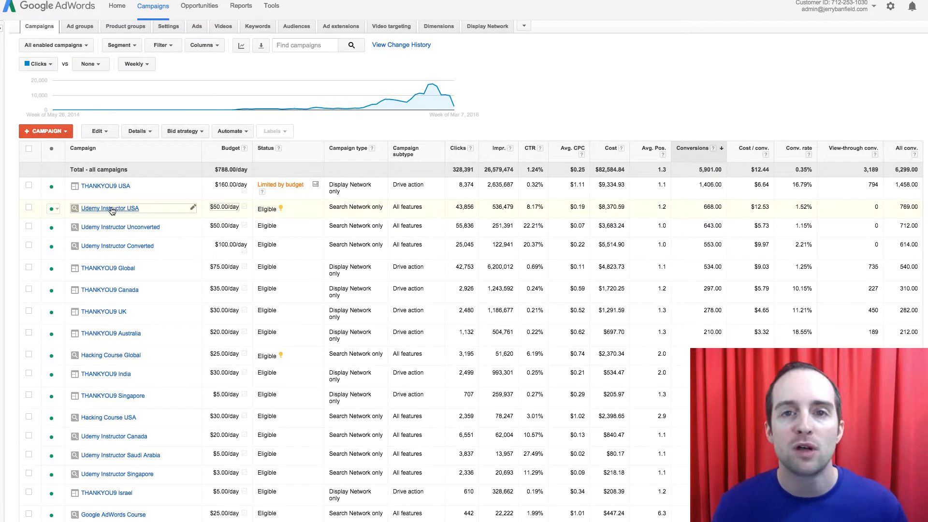
{"action": "mouse_move", "coordinate": [296, 226]}
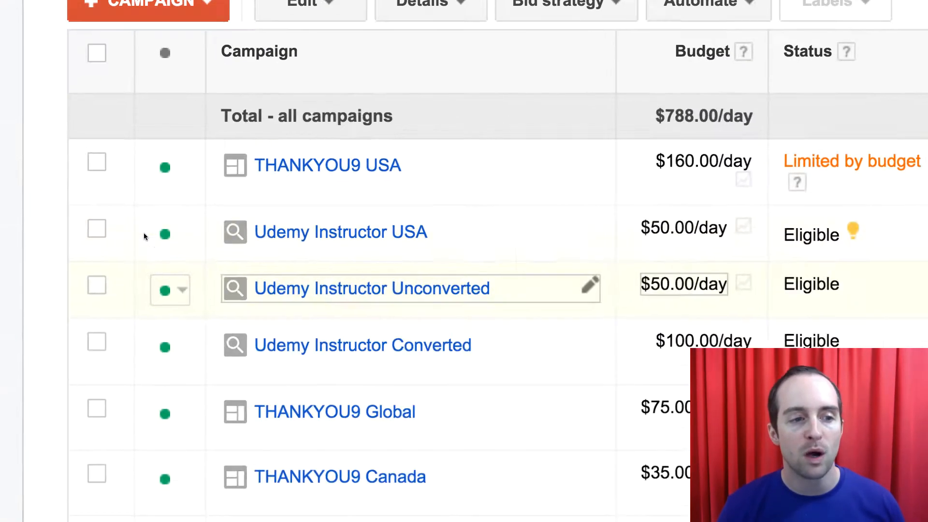
Scroll through the campaign rows and columns on the Campaigns tab
{"action": "scroll", "scroll_direction": "down", "scroll_amount": 3}
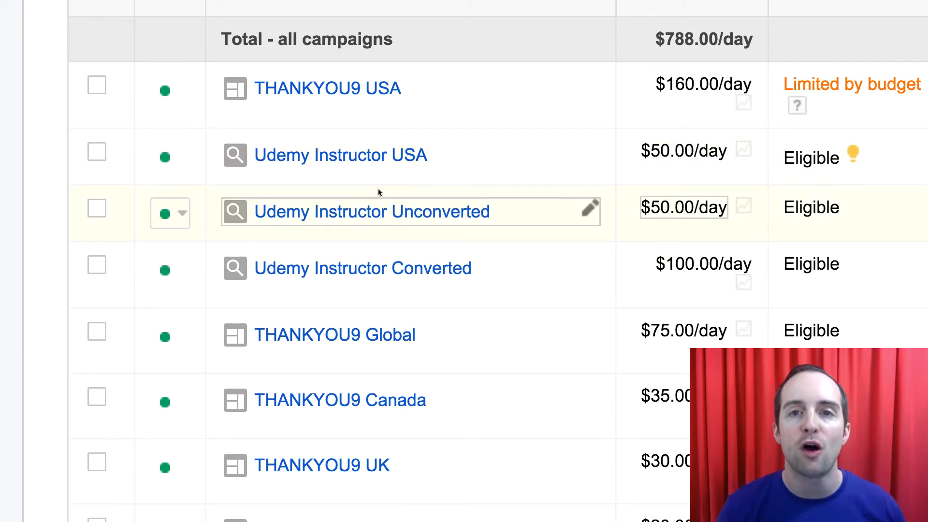
{"action": "scroll", "scroll_direction": "right", "scroll_amount": 3}
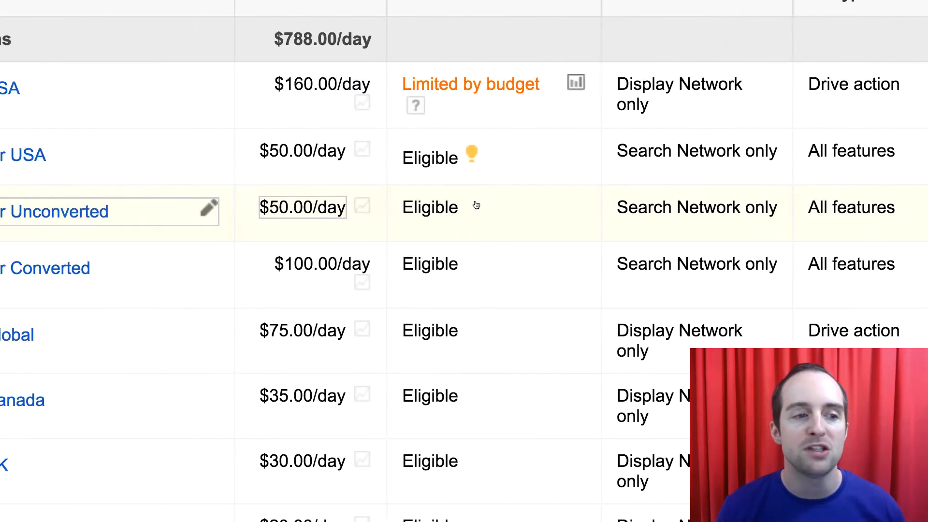
{"action": "scroll", "scroll_direction": "left", "scroll_amount": 3}
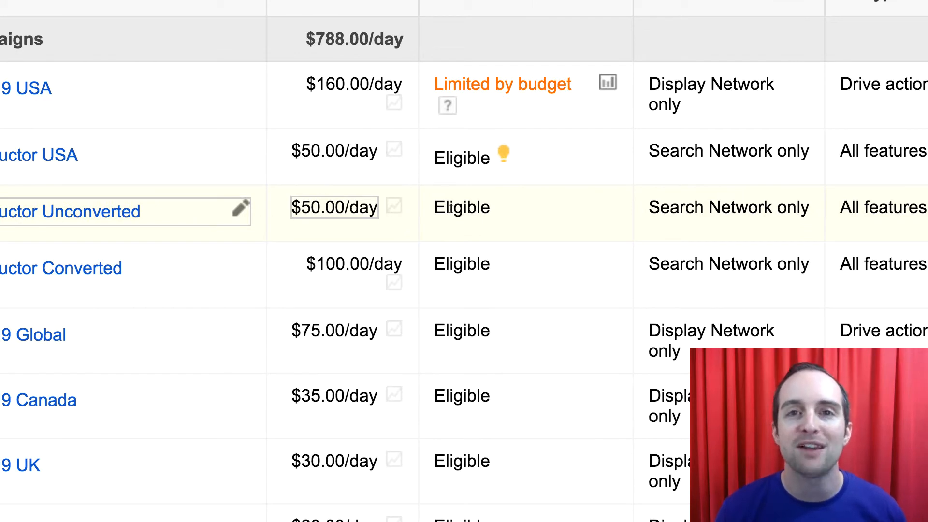
{"action": "mouse_move", "coordinate": [464, 229]}
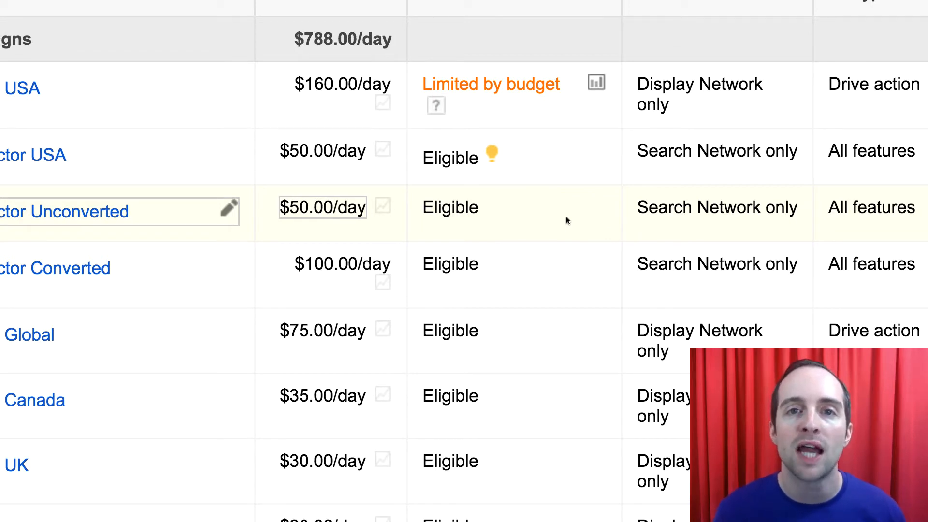
{"action": "scroll", "scroll_direction": "right", "scroll_amount": 3}
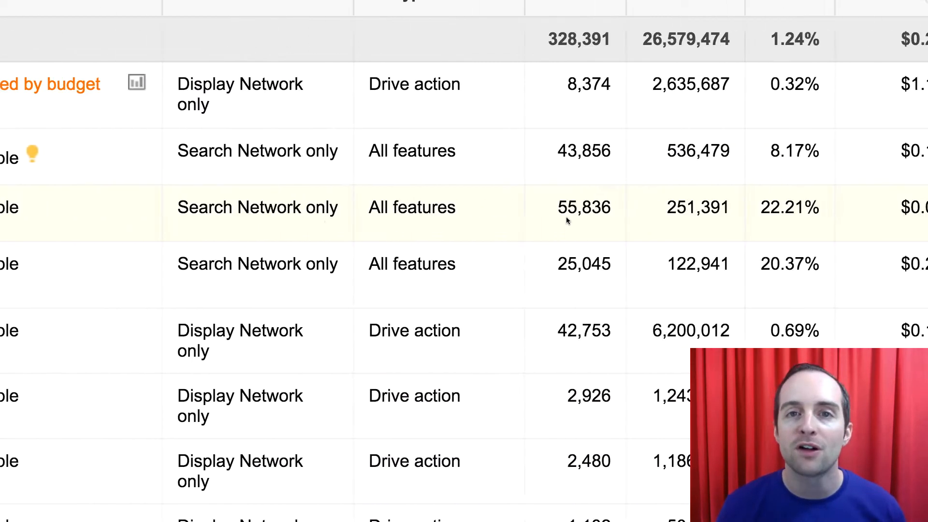
{"action": "scroll", "scroll_direction": "right", "scroll_amount": 3}
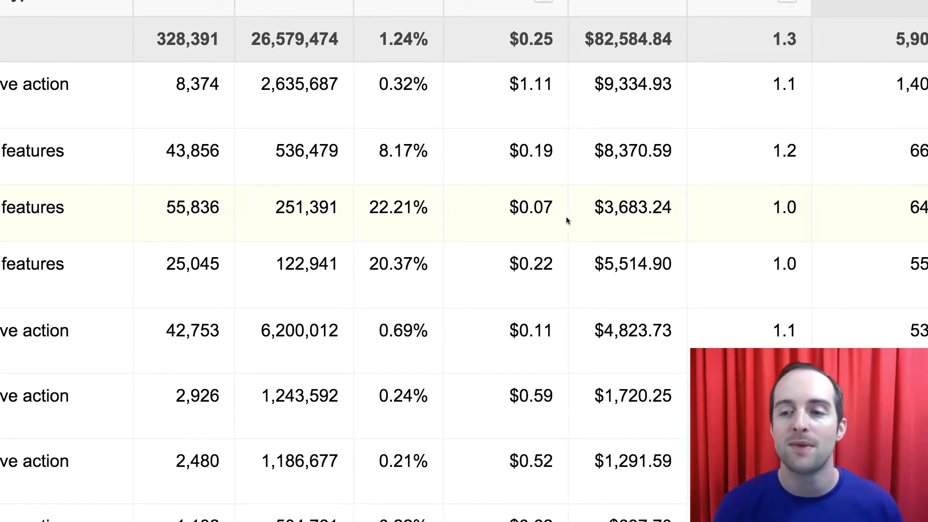
{"action": "scroll", "scroll_direction": "right", "scroll_amount": 3}
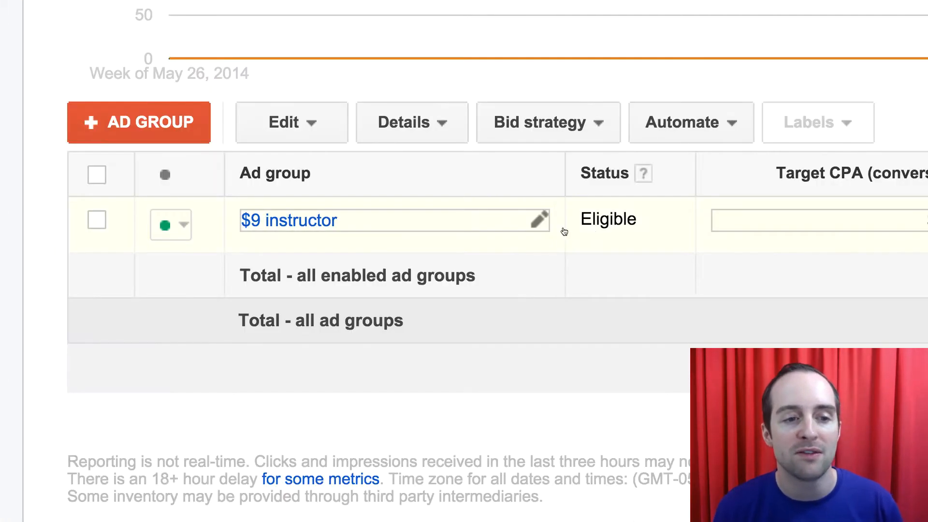
Browse Udemy Instructor Unconverted's country report sorted by conversions, with India excluded
{"action": "scroll", "scroll_direction": "up", "scroll_amount": 3}
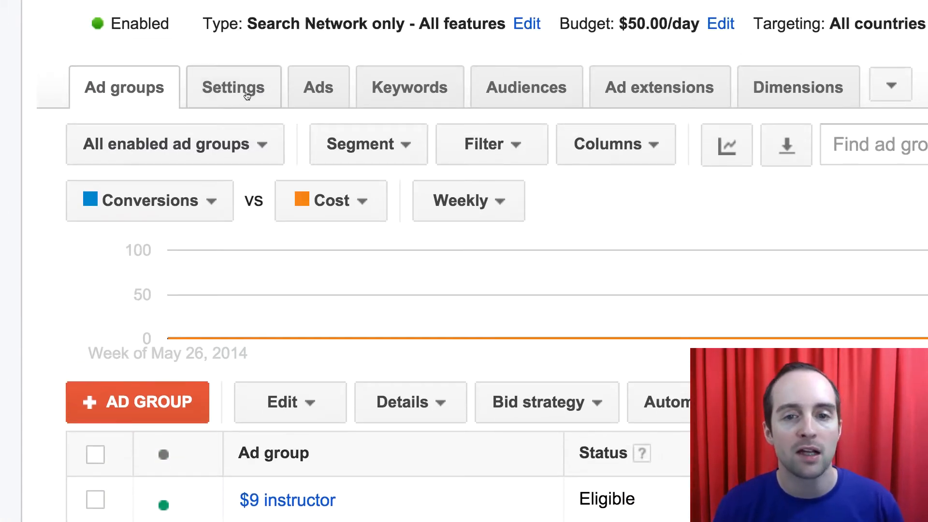
{"action": "left_click", "coordinate": [233, 87]}
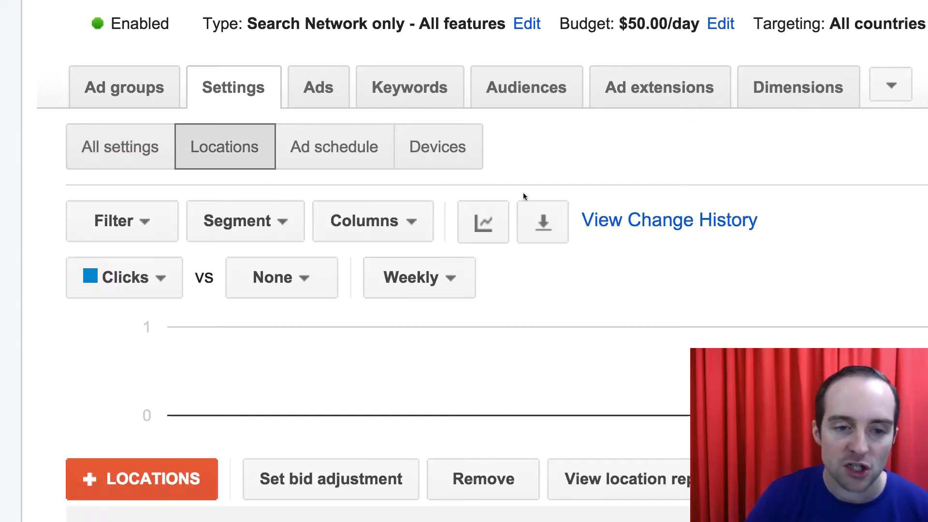
{"action": "scroll", "scroll_direction": "down", "scroll_amount": 3}
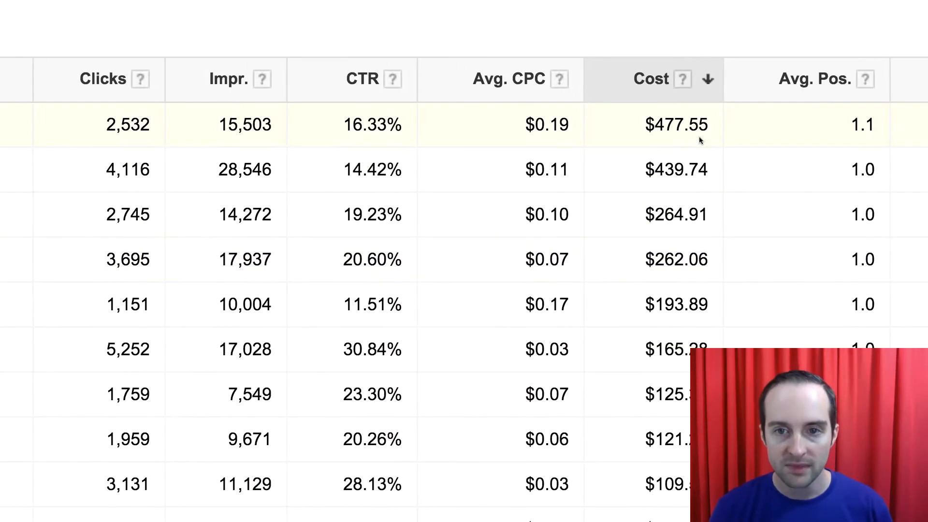
{"action": "scroll", "scroll_direction": "right", "scroll_amount": 3}
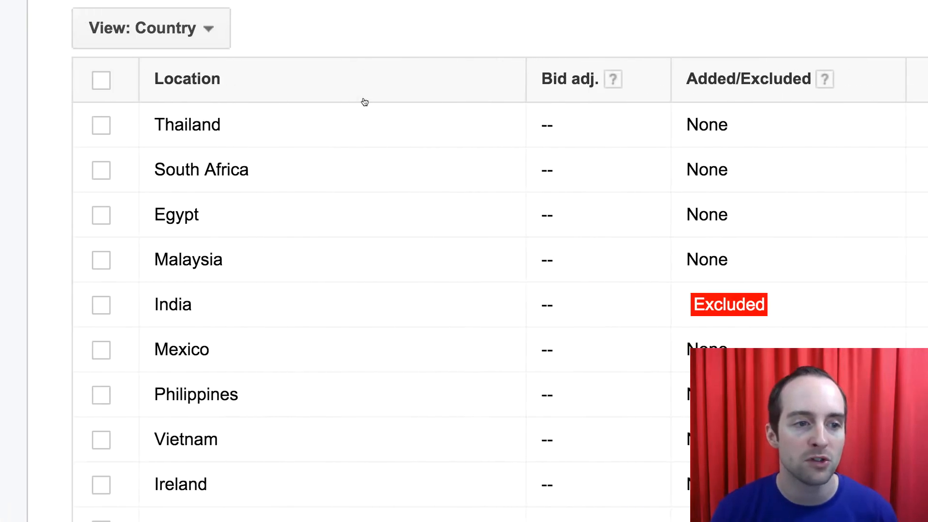
{"action": "mouse_move", "coordinate": [213, 170]}
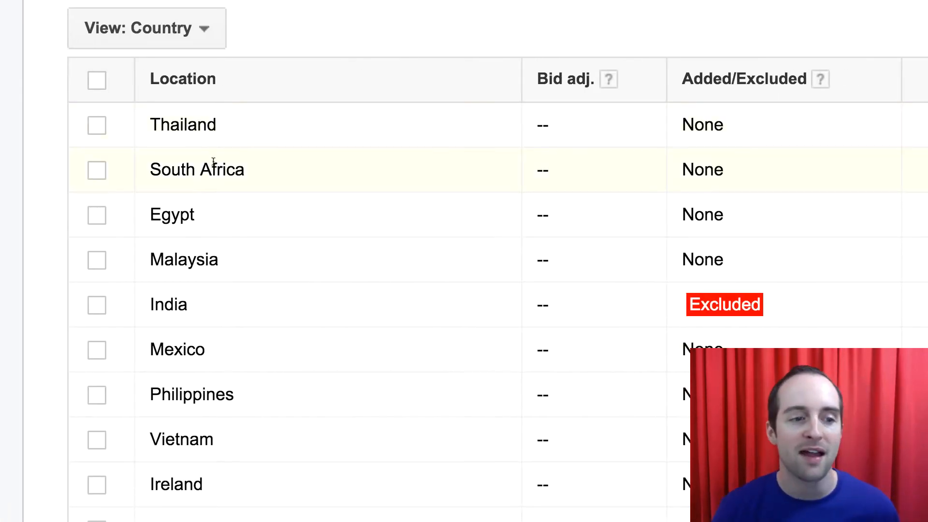
{"action": "mouse_move", "coordinate": [346, 304]}
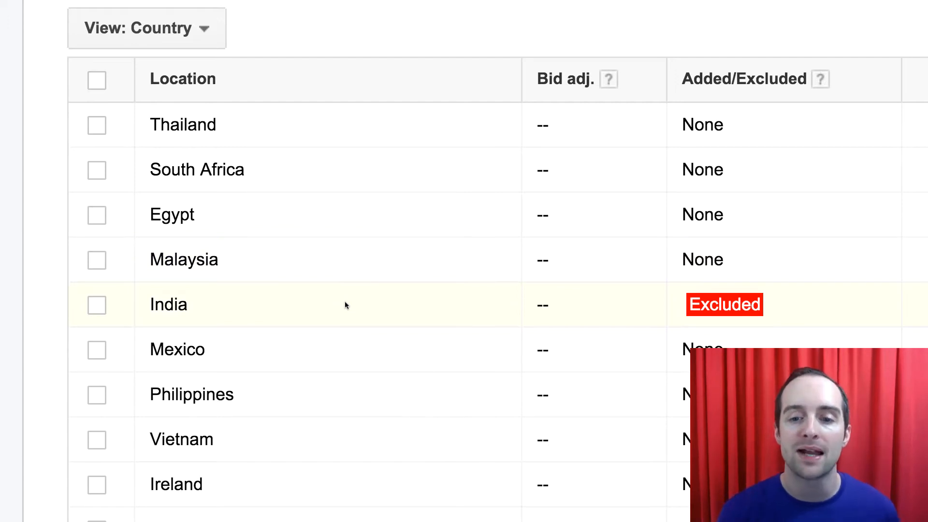
{"action": "mouse_move", "coordinate": [348, 345]}
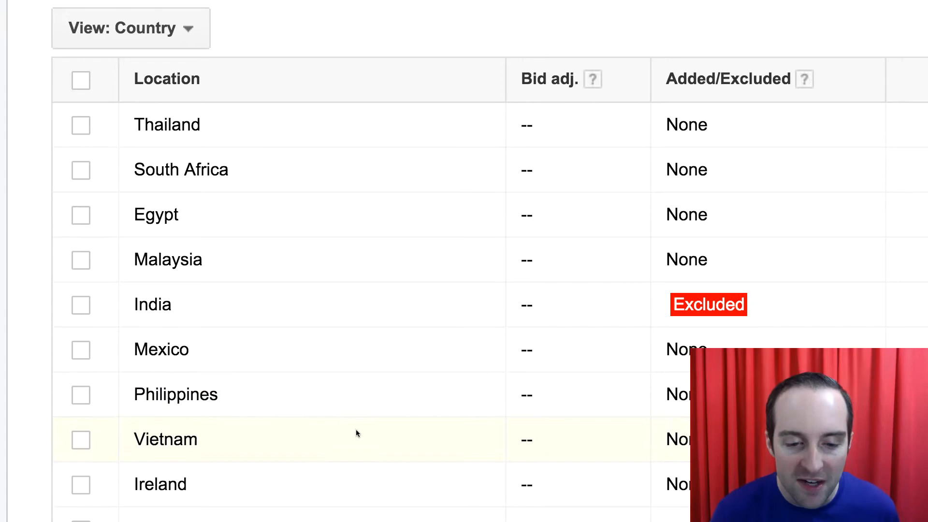
{"action": "scroll", "scroll_direction": "down", "scroll_amount": 3}
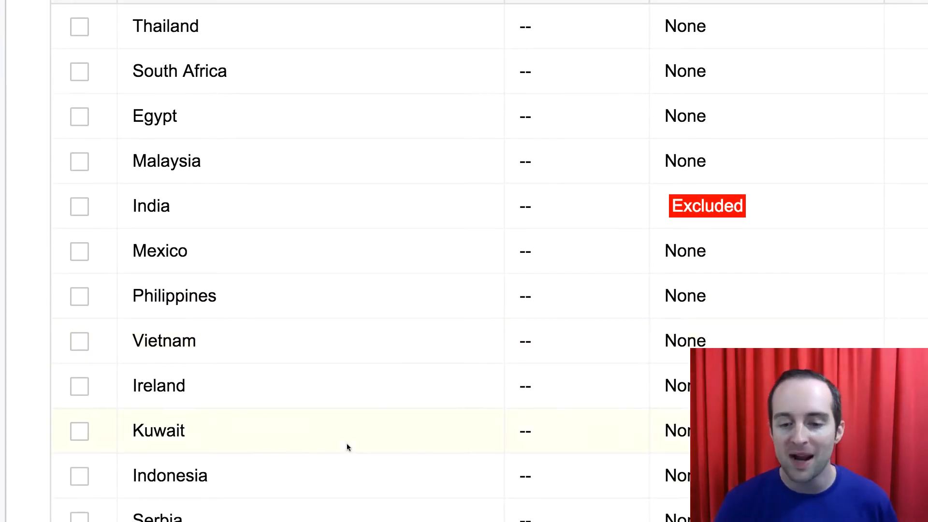
{"action": "scroll", "scroll_direction": "right", "scroll_amount": 3}
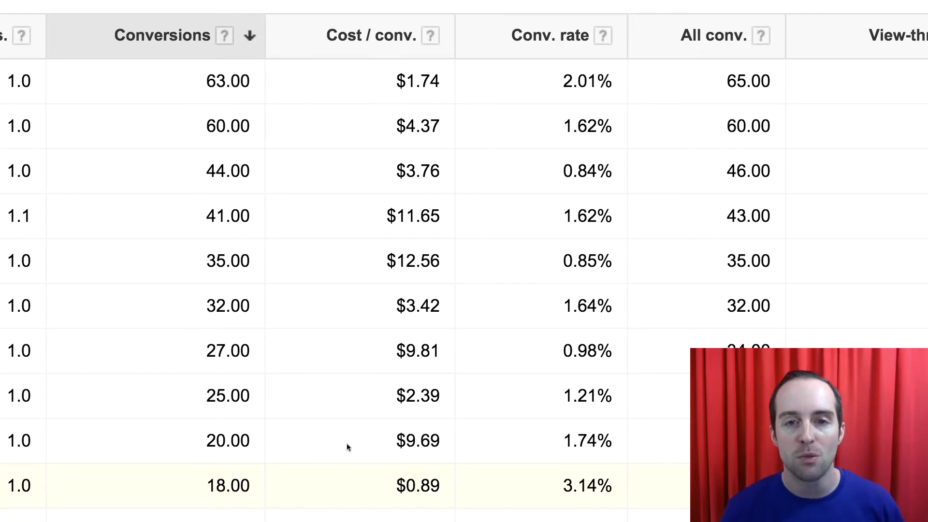
{"action": "scroll", "scroll_direction": "left", "scroll_amount": 3}
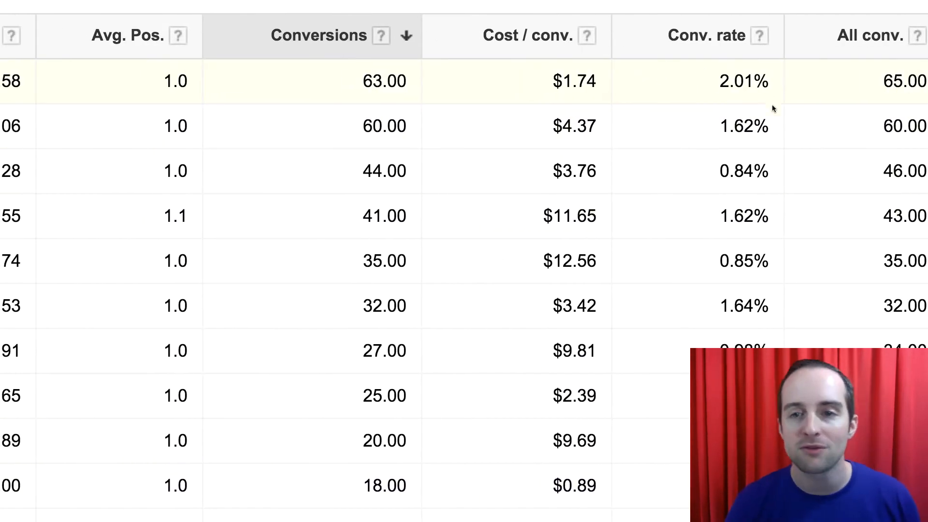
{"action": "mouse_move", "coordinate": [638, 170]}
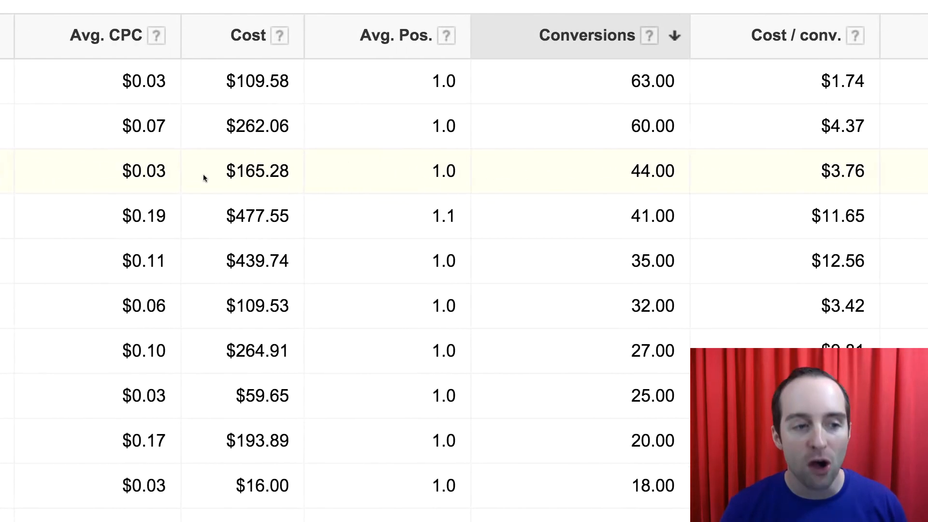
{"action": "scroll", "scroll_direction": "right", "scroll_amount": 3}
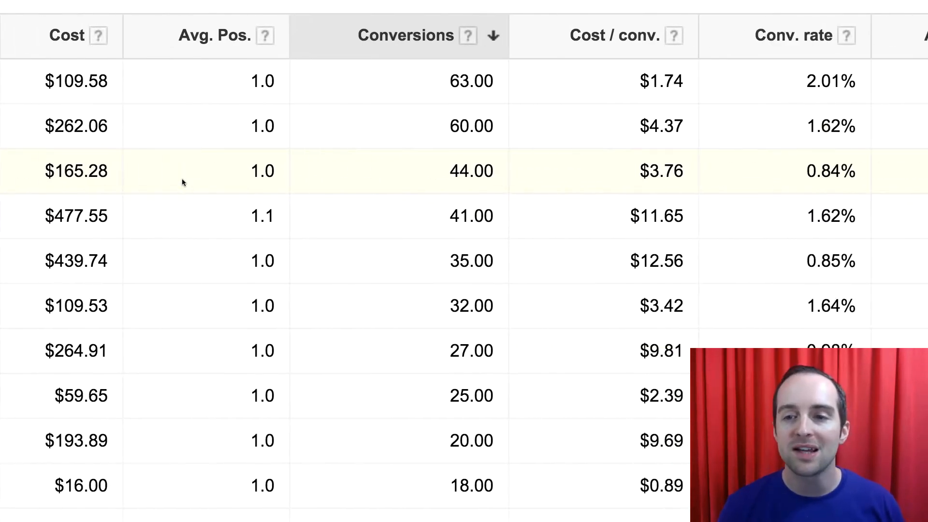
{"action": "scroll", "scroll_direction": "right", "scroll_amount": 3}
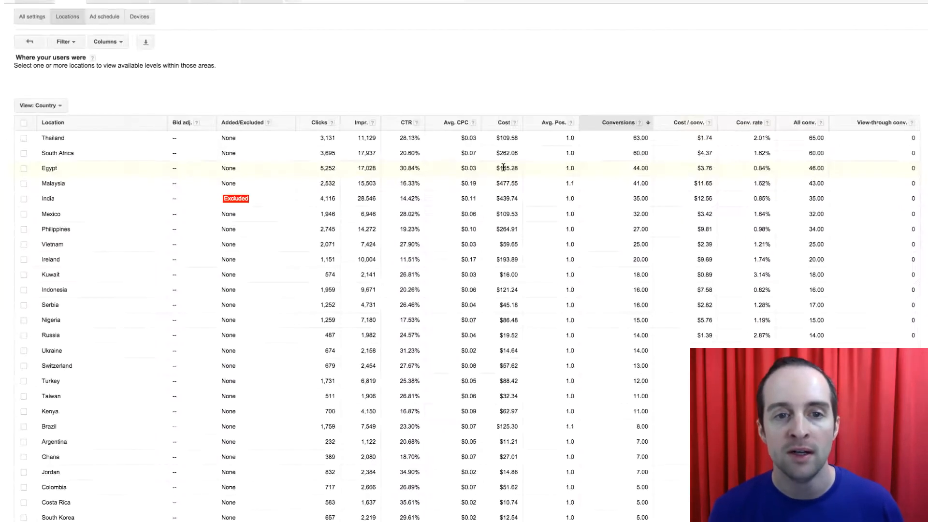
{"action": "scroll", "scroll_direction": "up", "scroll_amount": 3}
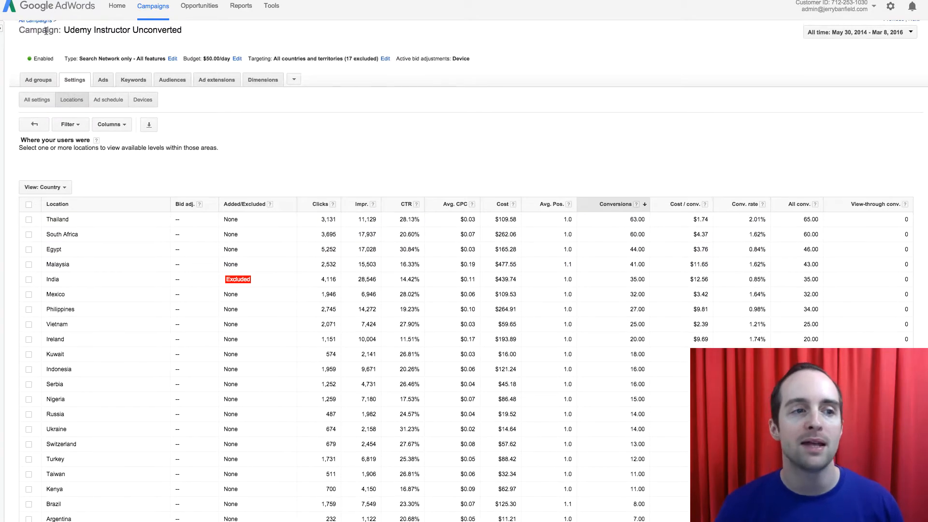
Return to the all-campaigns list, where THANKYOU9 USA leads with 1,406 conversions
{"action": "left_click", "coordinate": [34, 21]}
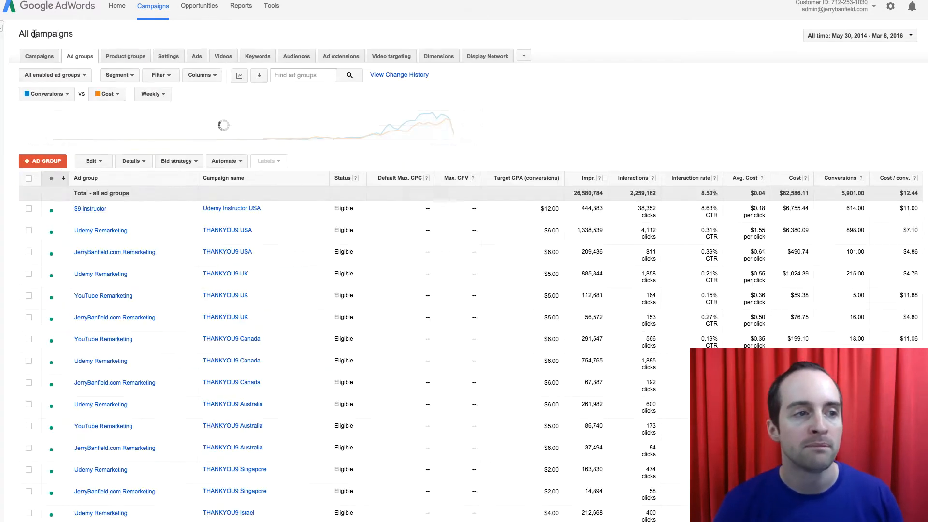
{"action": "left_click", "coordinate": [40, 56]}
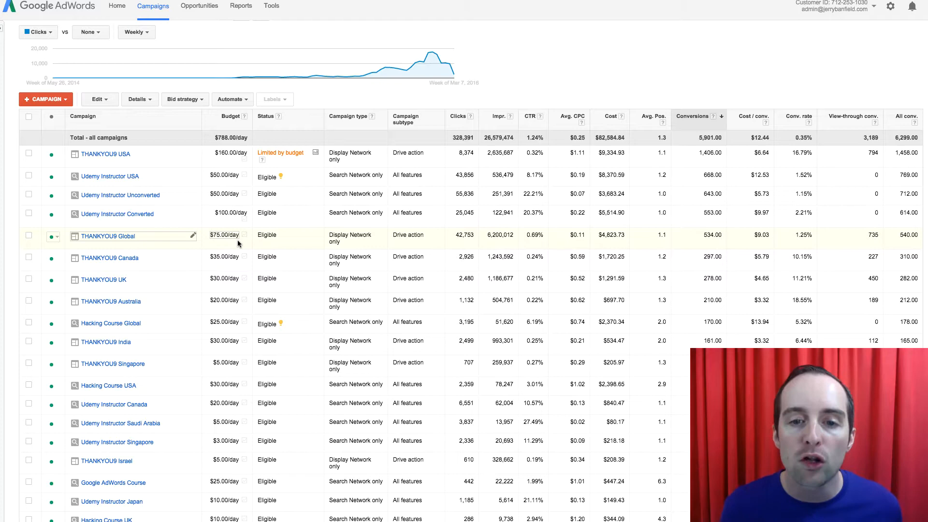
Scroll the campaign list and tick the Fiverr USA checkbox
{"action": "scroll", "scroll_direction": "down", "scroll_amount": 3}
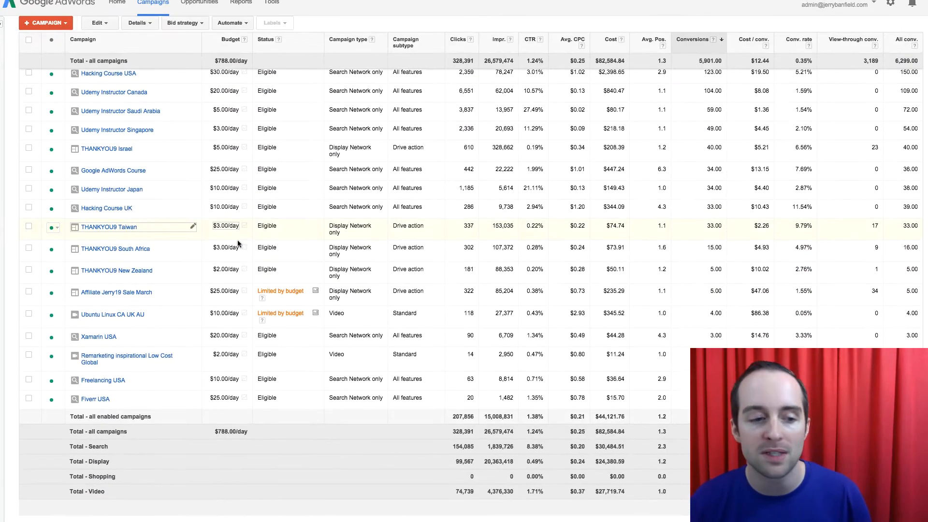
{"action": "mouse_move", "coordinate": [96, 404]}
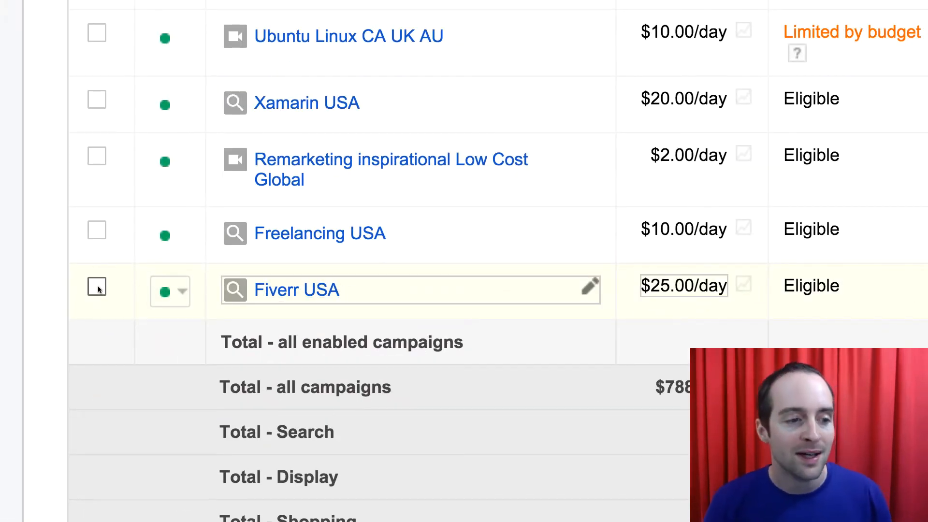
{"action": "left_click", "coordinate": [97, 287]}
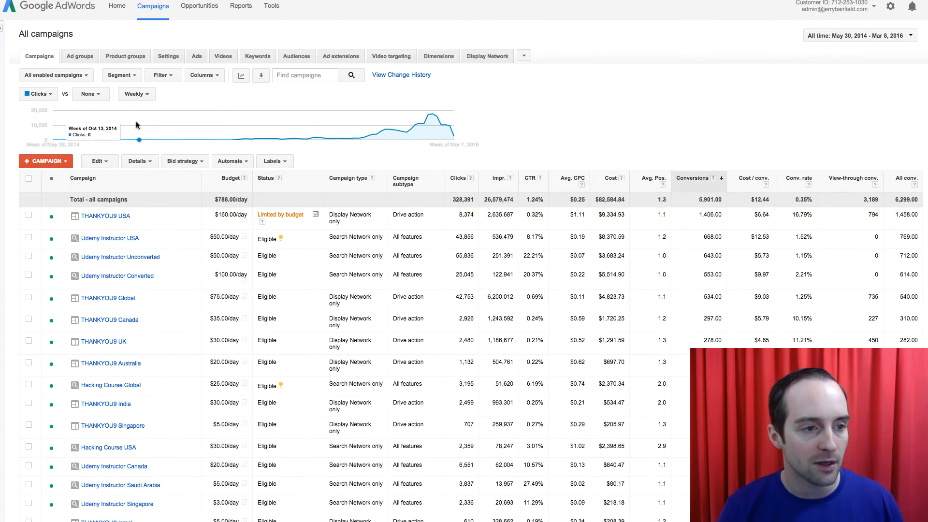
Copy the Fiverr USA campaign and paste two copies into the account
{"action": "left_click", "coordinate": [98, 161]}
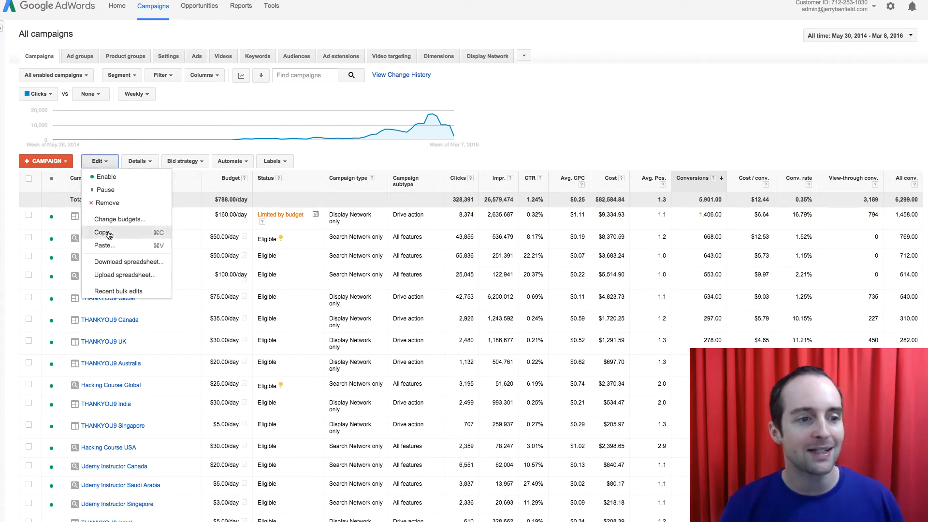
{"action": "left_click", "coordinate": [102, 232]}
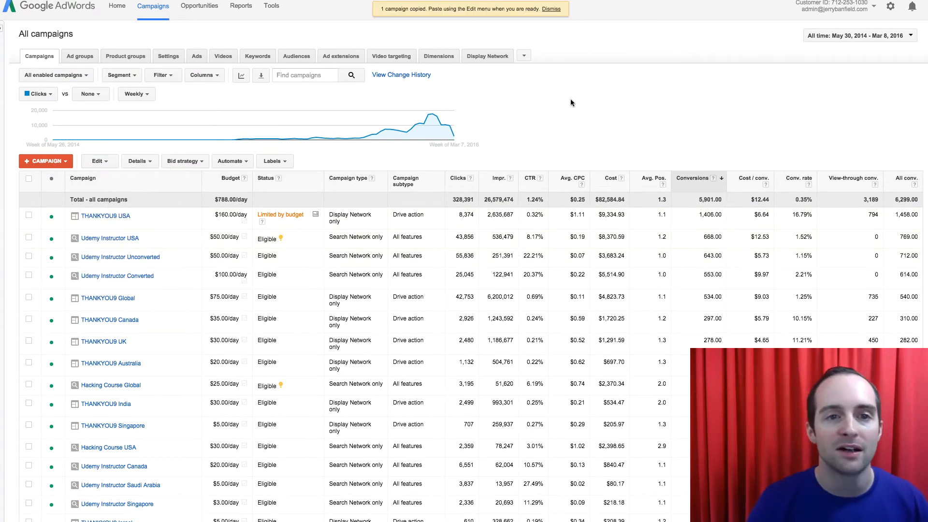
{"action": "left_click", "coordinate": [98, 161]}
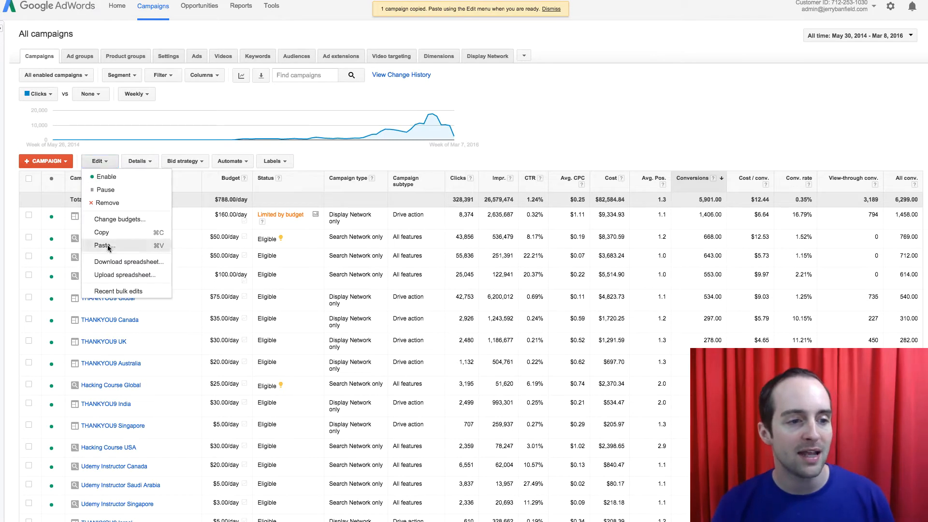
{"action": "left_click", "coordinate": [105, 245]}
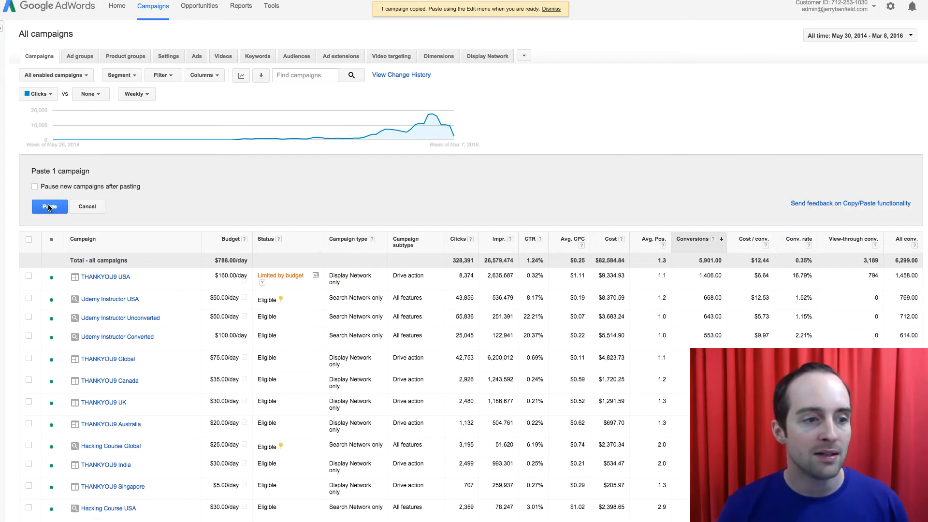
{"action": "left_click", "coordinate": [49, 206]}
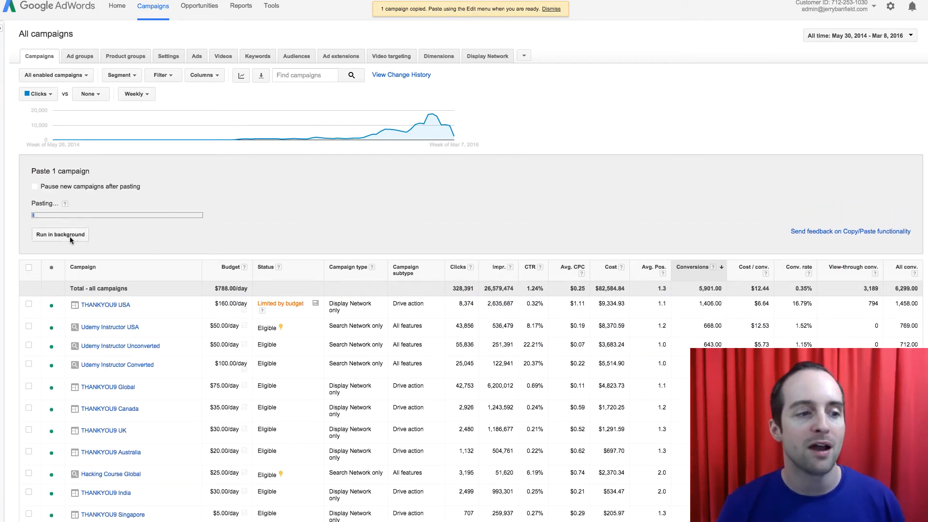
{"action": "left_click", "coordinate": [97, 161]}
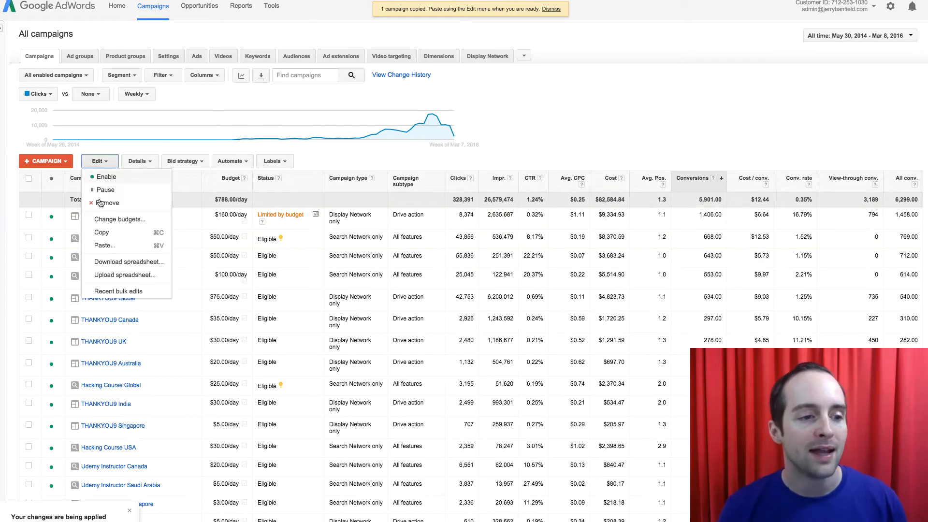
{"action": "left_click", "coordinate": [105, 246]}
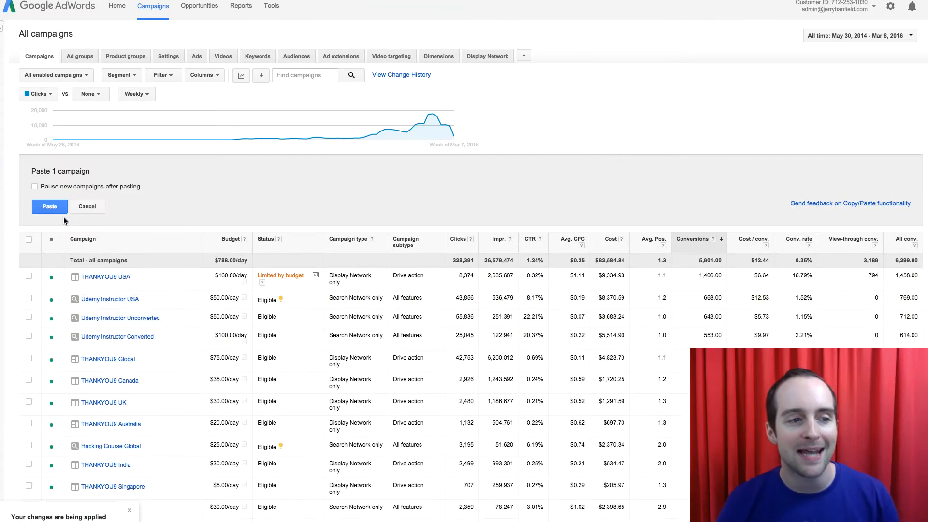
{"action": "left_click", "coordinate": [50, 206]}
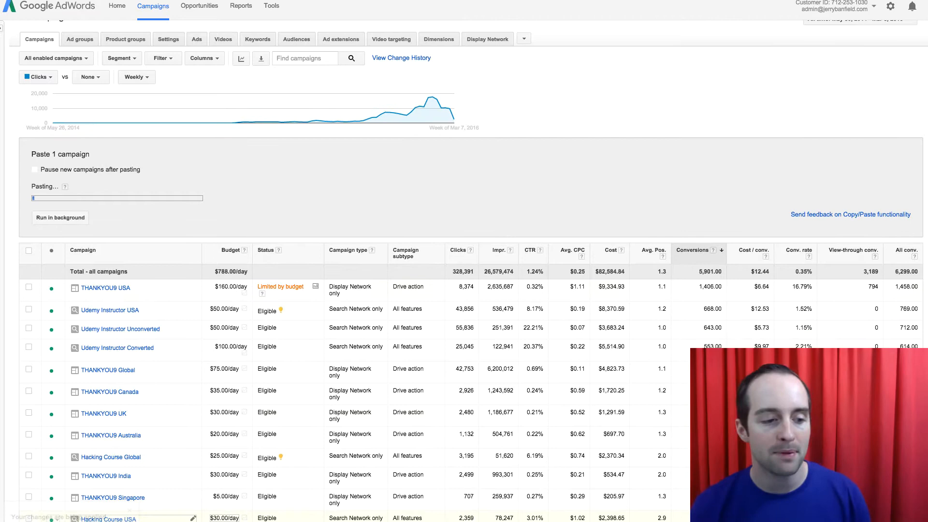
Open the Udemy Instructor Converted campaign showing its '$25 instructor' ad group
{"action": "scroll", "scroll_direction": "down", "scroll_amount": 3}
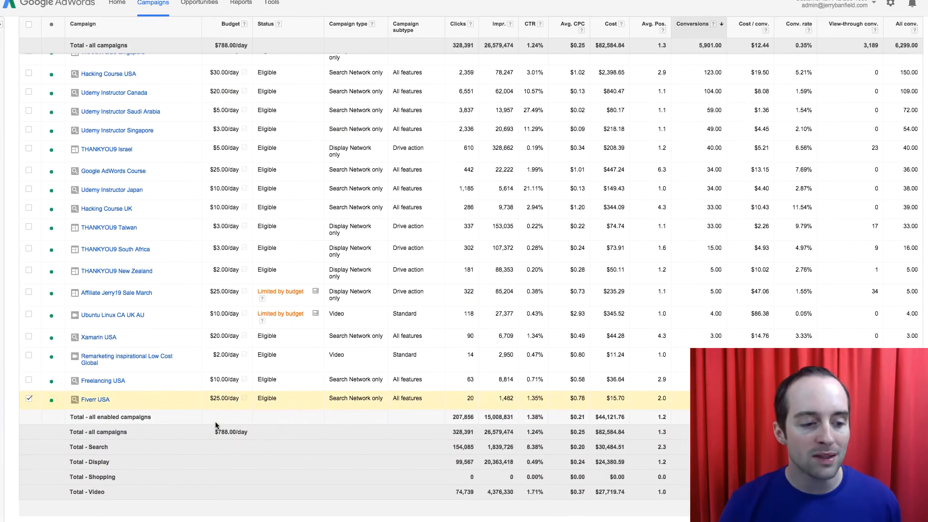
{"action": "mouse_move", "coordinate": [212, 361]}
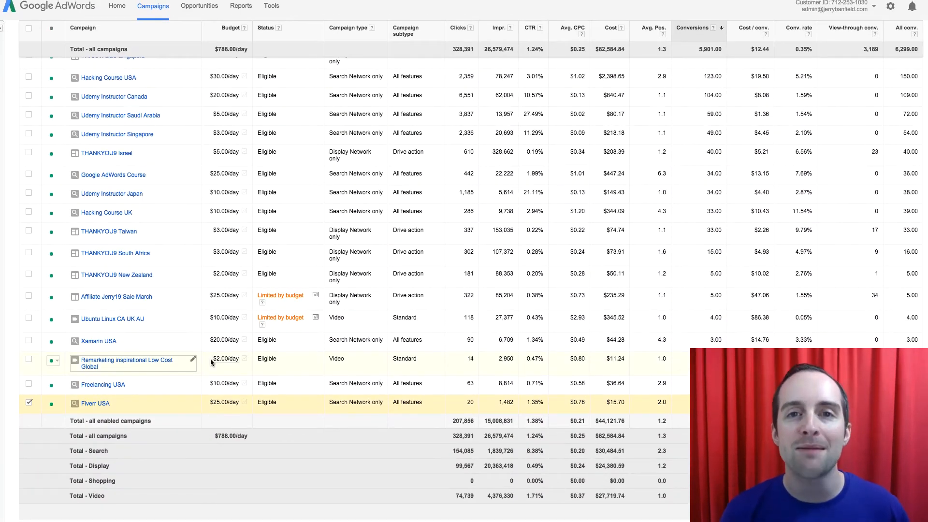
{"action": "mouse_move", "coordinate": [201, 353]}
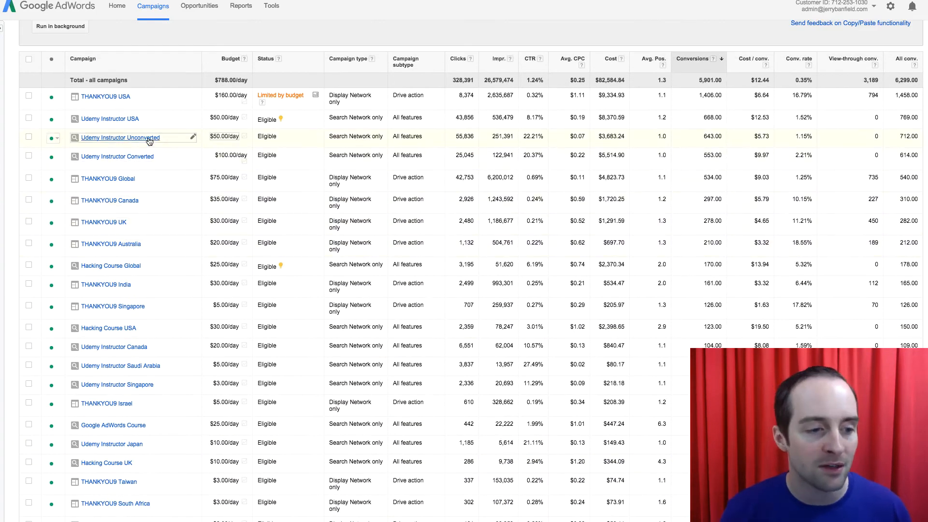
{"action": "left_click", "coordinate": [60, 26]}
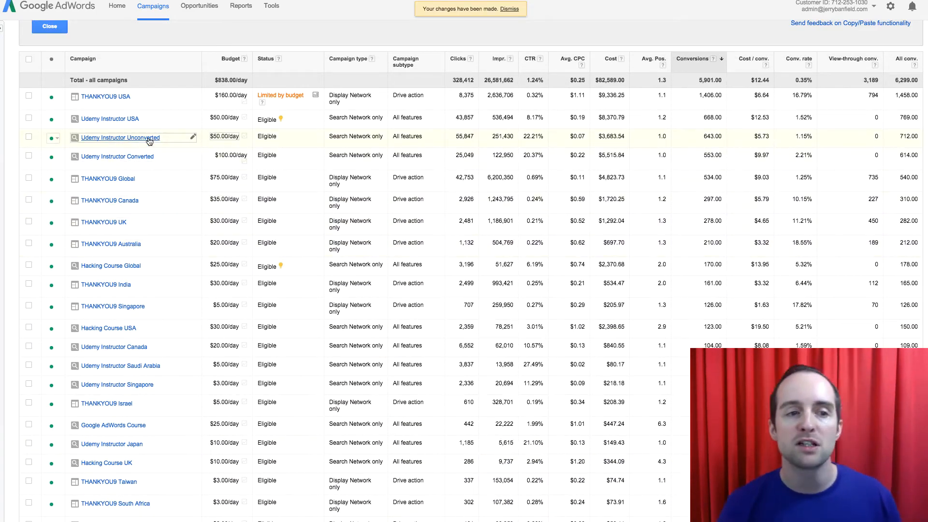
{"action": "left_click", "coordinate": [117, 156]}
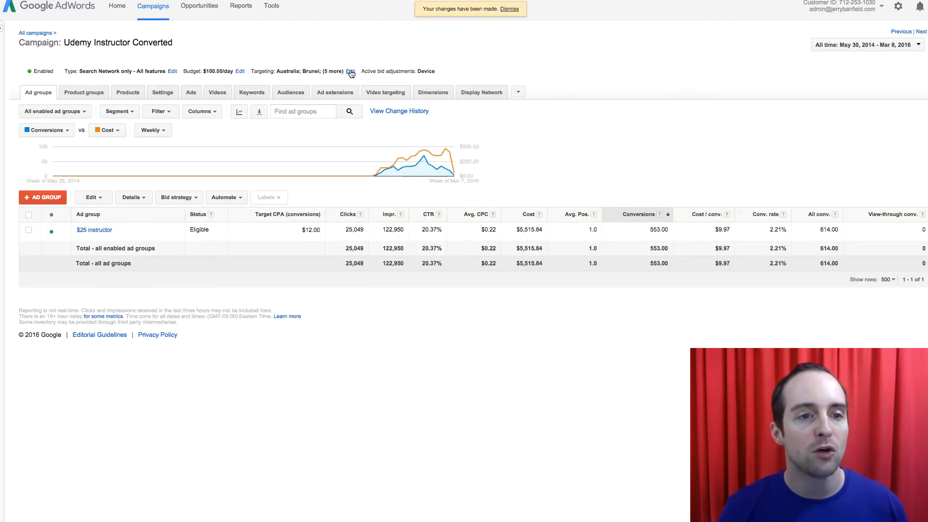
Sort Udemy Instructor Converted's seven-country location report by conversions, Australia leading with 334
{"action": "left_click", "coordinate": [350, 71]}
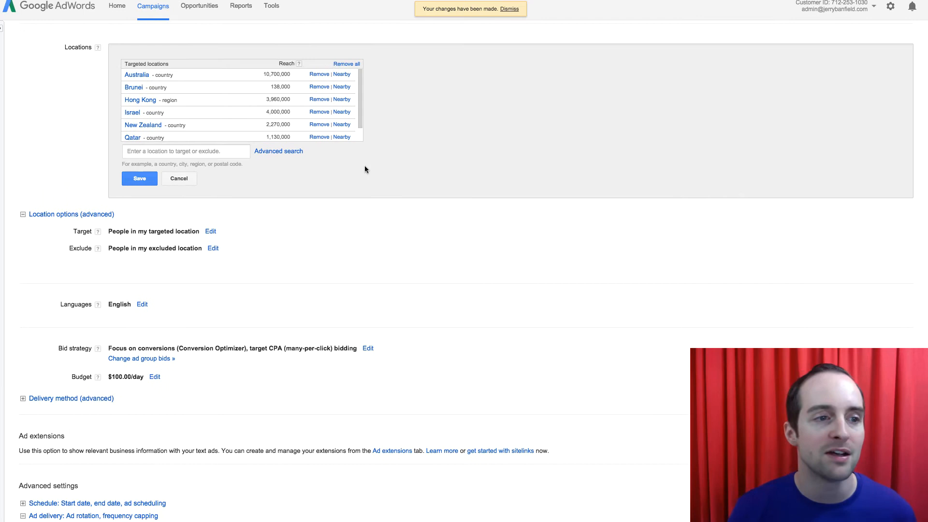
{"action": "scroll", "scroll_direction": "up", "scroll_amount": 3}
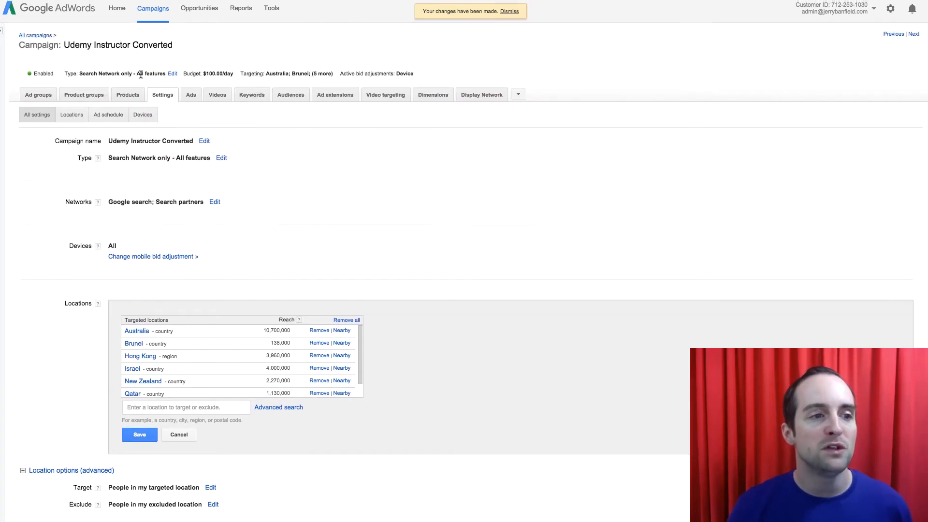
{"action": "left_click", "coordinate": [71, 114]}
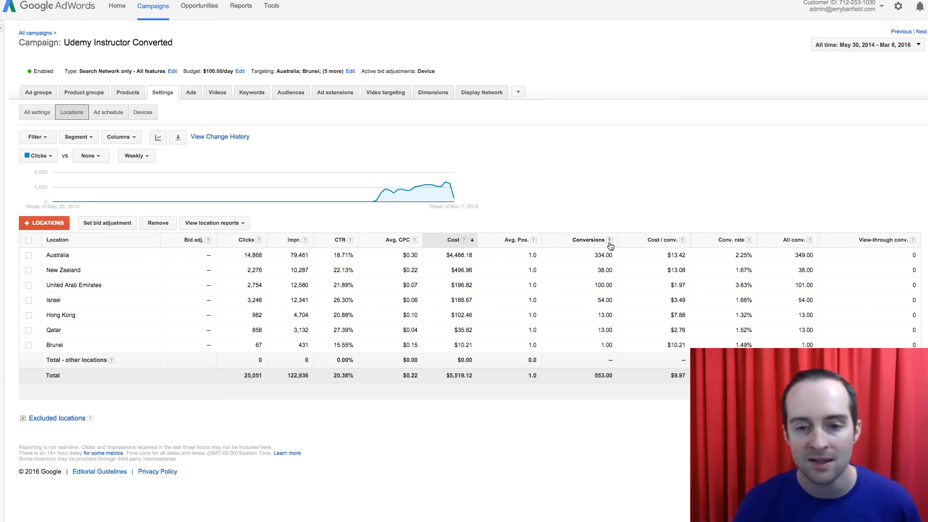
{"action": "left_click", "coordinate": [586, 240]}
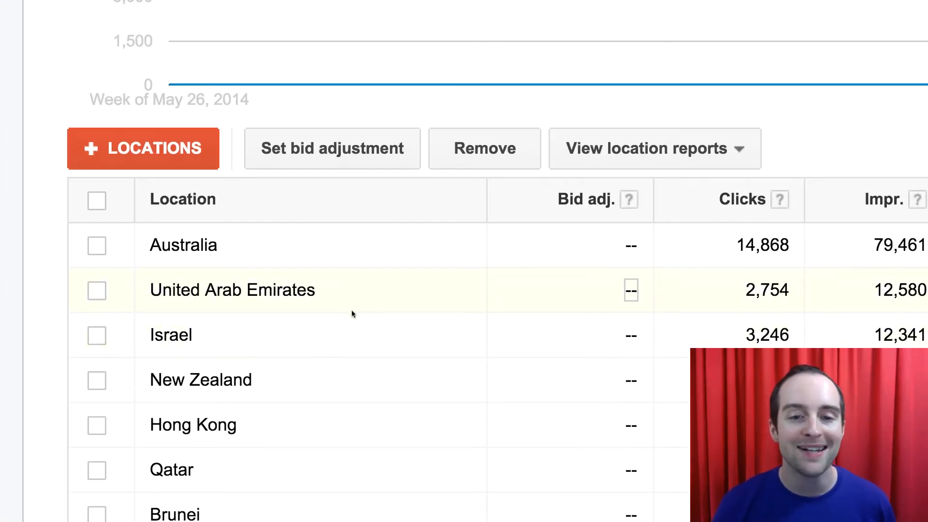
{"action": "scroll", "scroll_direction": "down", "scroll_amount": 3}
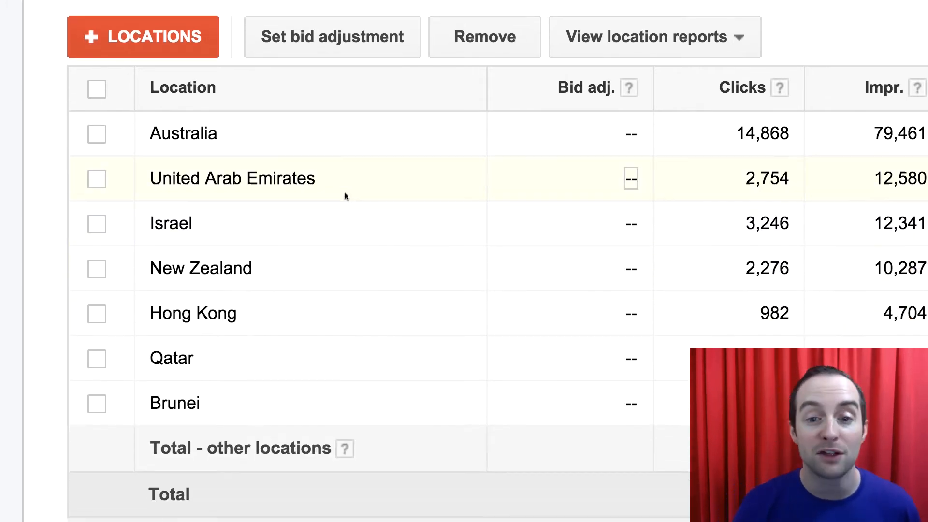
{"action": "scroll", "scroll_direction": "right", "scroll_amount": 3}
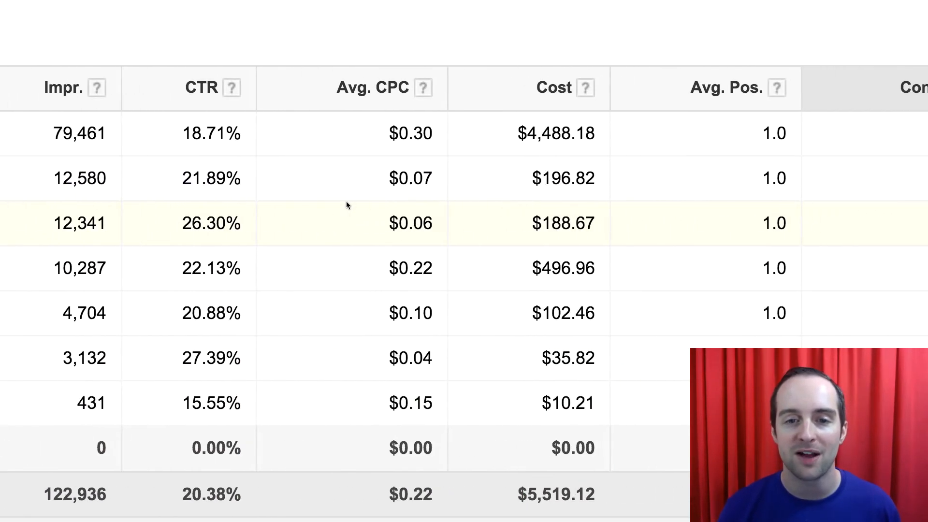
{"action": "mouse_move", "coordinate": [306, 179]}
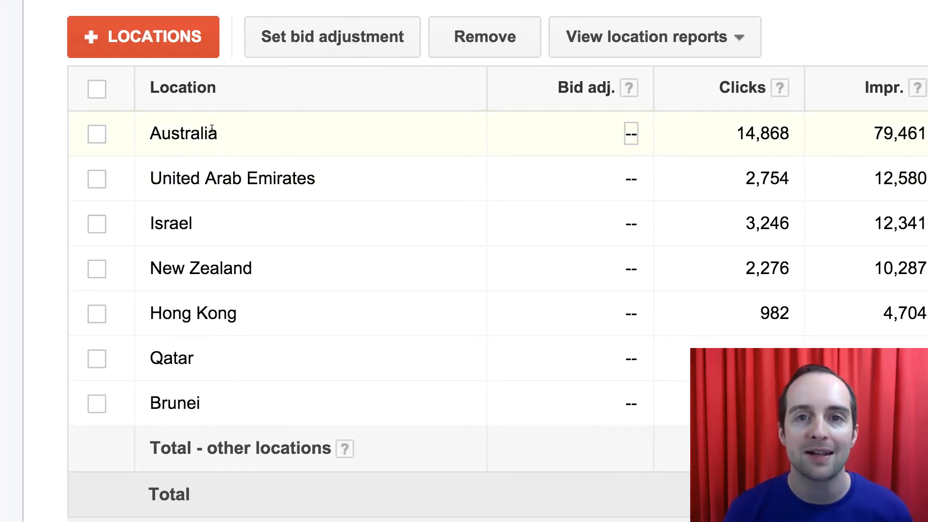
{"action": "mouse_move", "coordinate": [219, 155]}
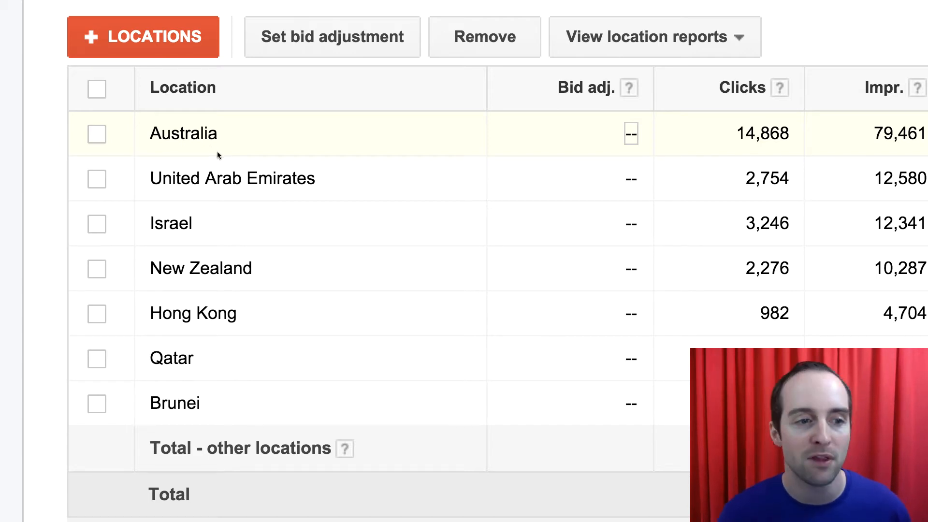
{"action": "mouse_move", "coordinate": [356, 295]}
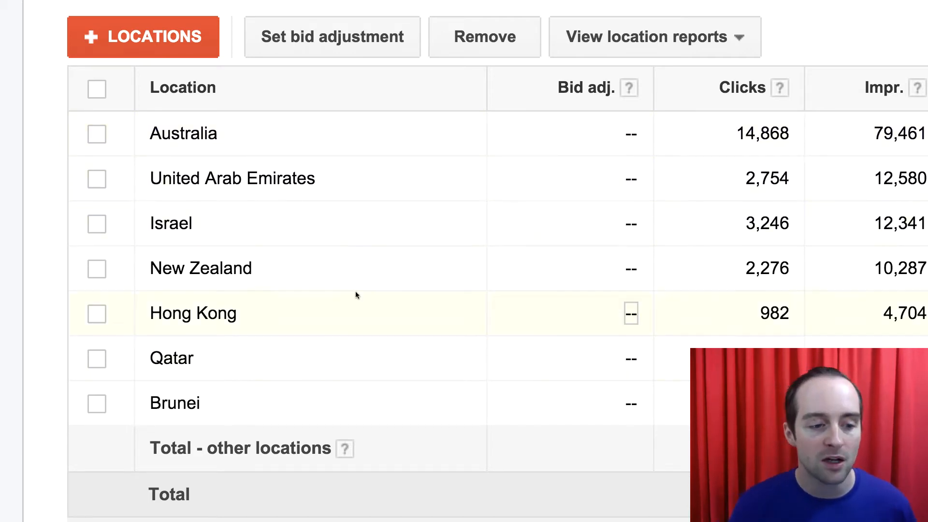
{"action": "key", "text": "ctrl+minus"}
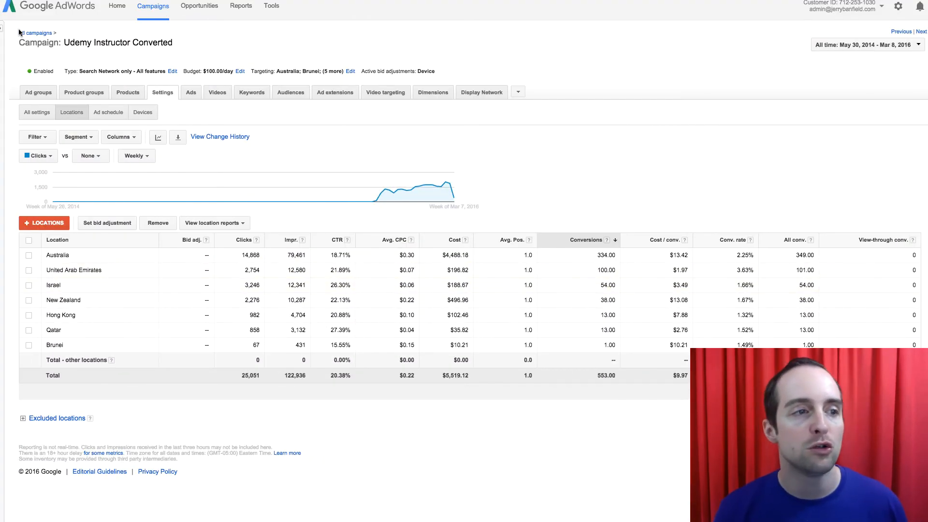
Rename Fiverr USA #2 to Fiverr Converted and #3 to Fiverr Unconverted, saving each
{"action": "left_click", "coordinate": [36, 32]}
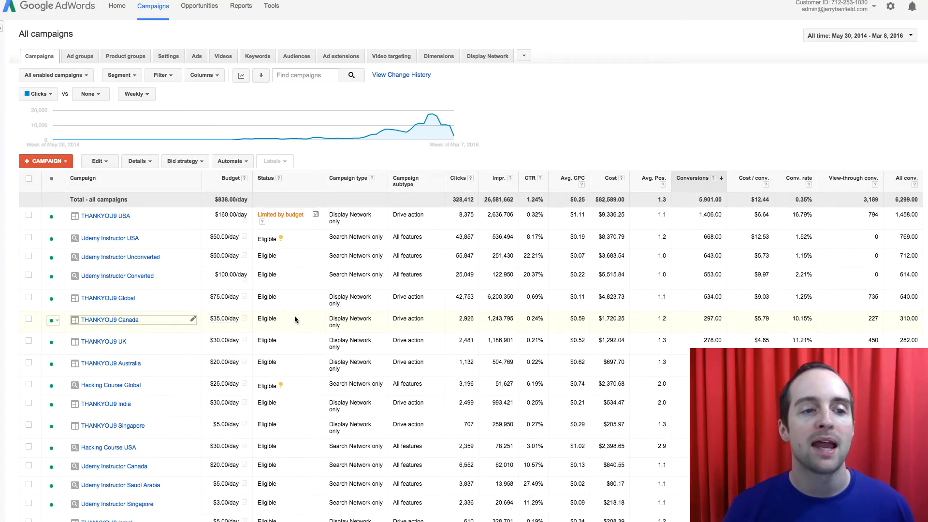
{"action": "scroll", "scroll_direction": "down", "scroll_amount": 3}
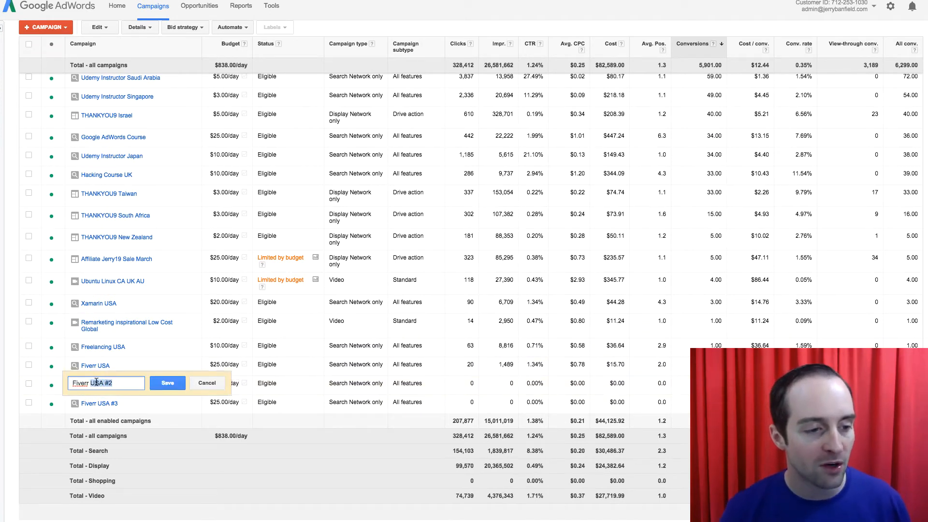
{"action": "type", "text": "Fiverr Glo"}
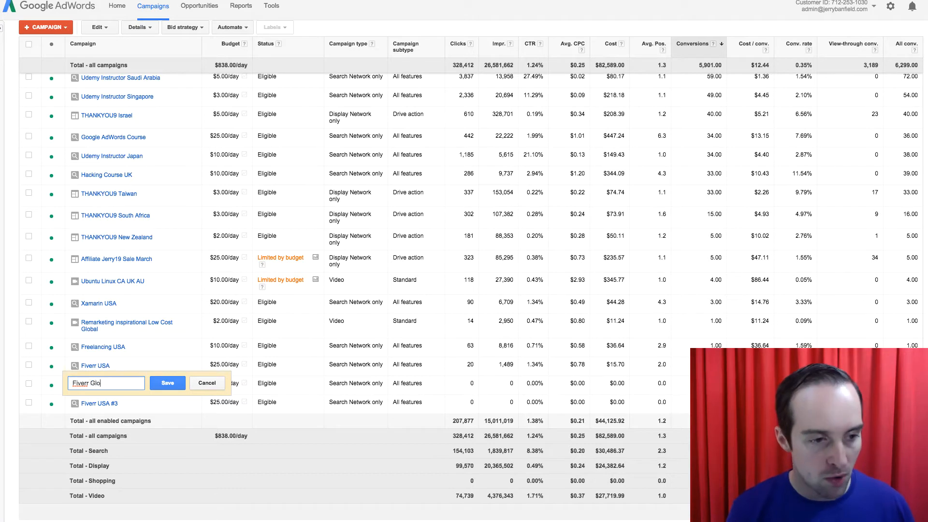
{"action": "type", "text": "bal C"}
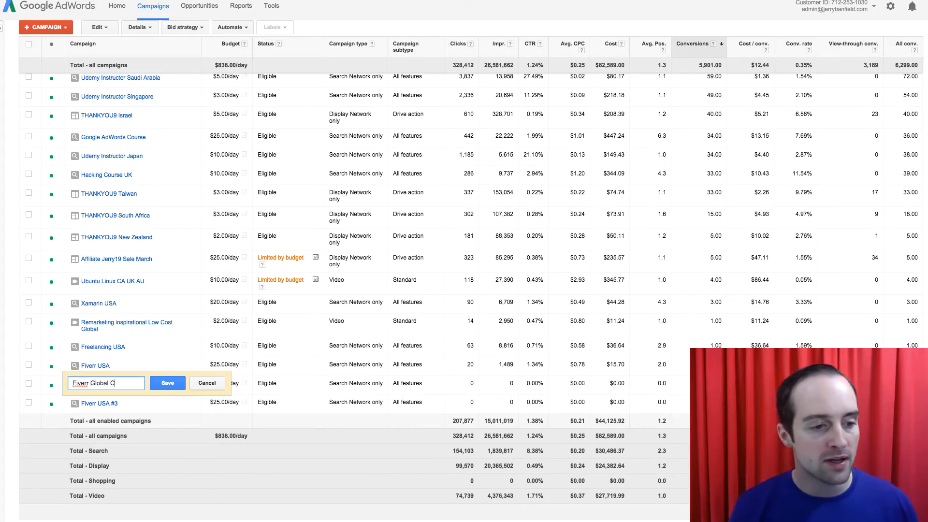
{"action": "type", "text": "onverted"}
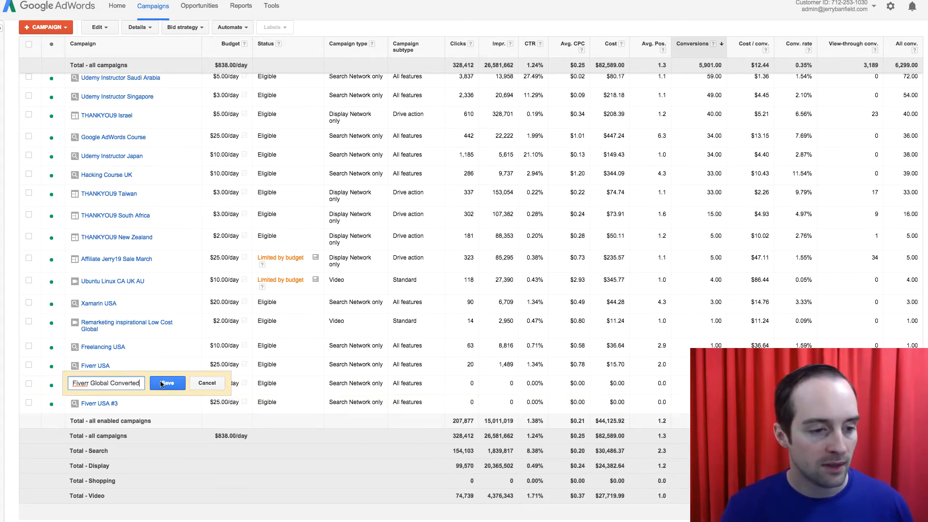
{"action": "left_click", "coordinate": [167, 383]}
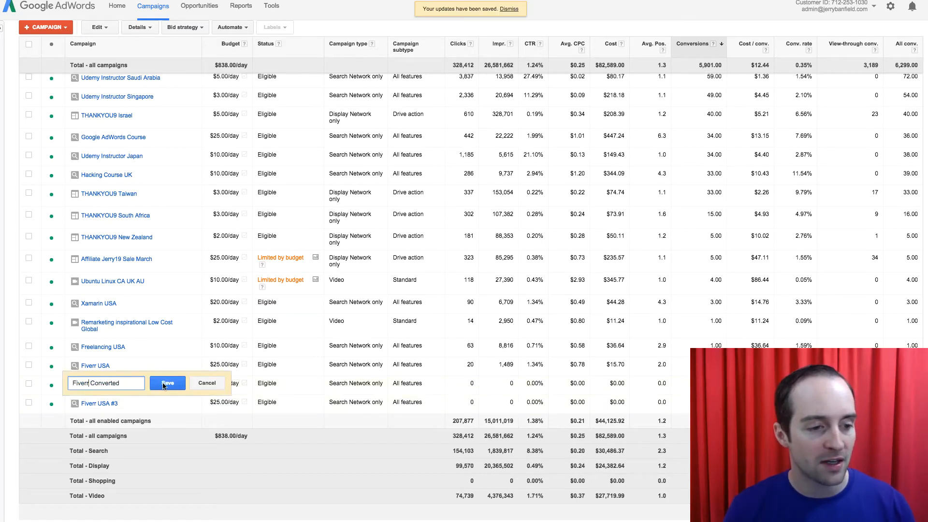
{"action": "left_click", "coordinate": [168, 382]}
{"action": "type", "text": "Fiverr Un"}
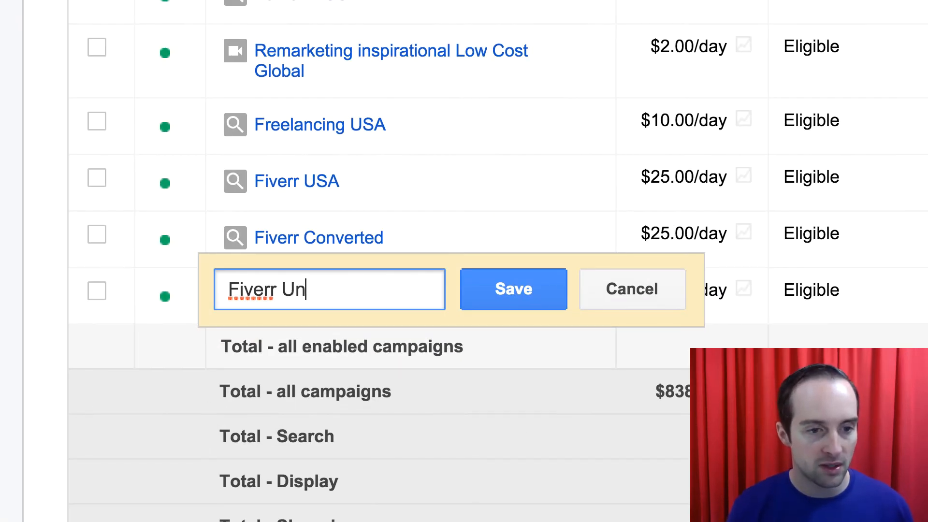
{"action": "type", "text": "converted"}
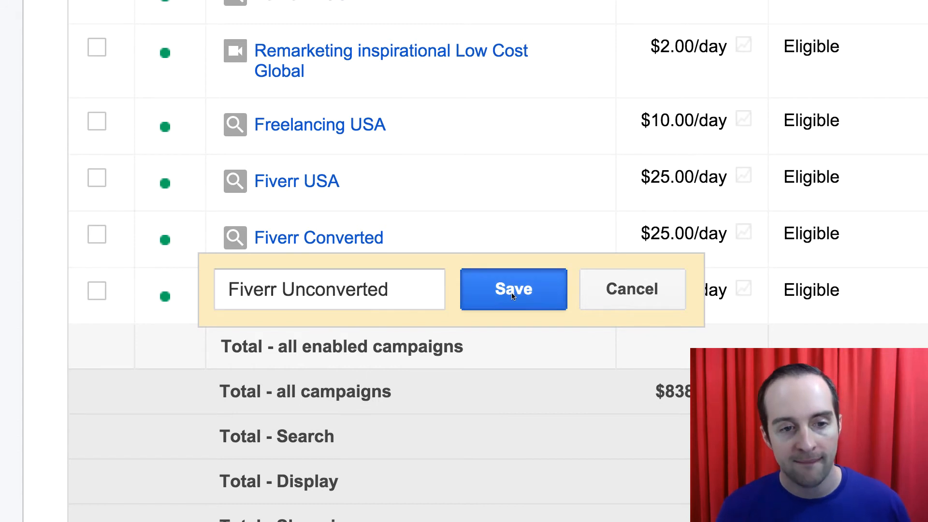
{"action": "left_click", "coordinate": [514, 289]}
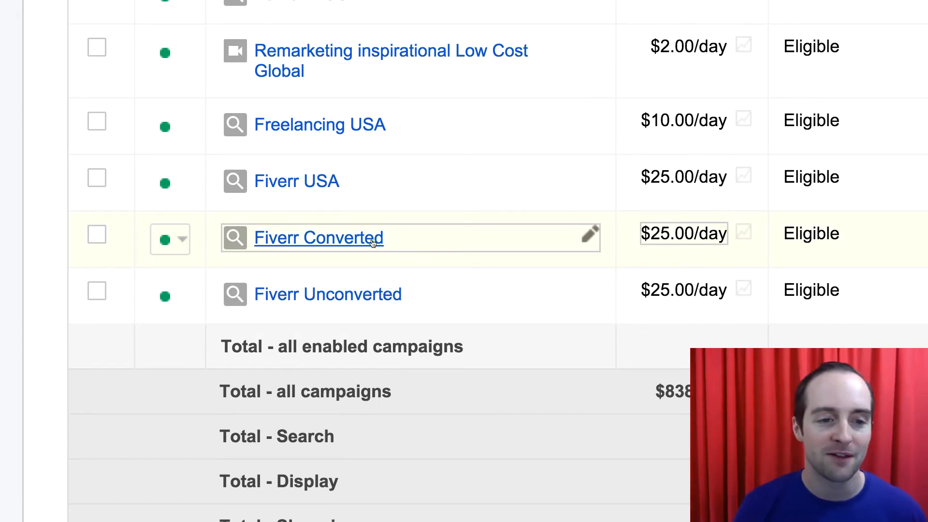
Open Fiverr Converted's location editor, remove United States and add Canada
{"action": "left_click", "coordinate": [319, 237]}
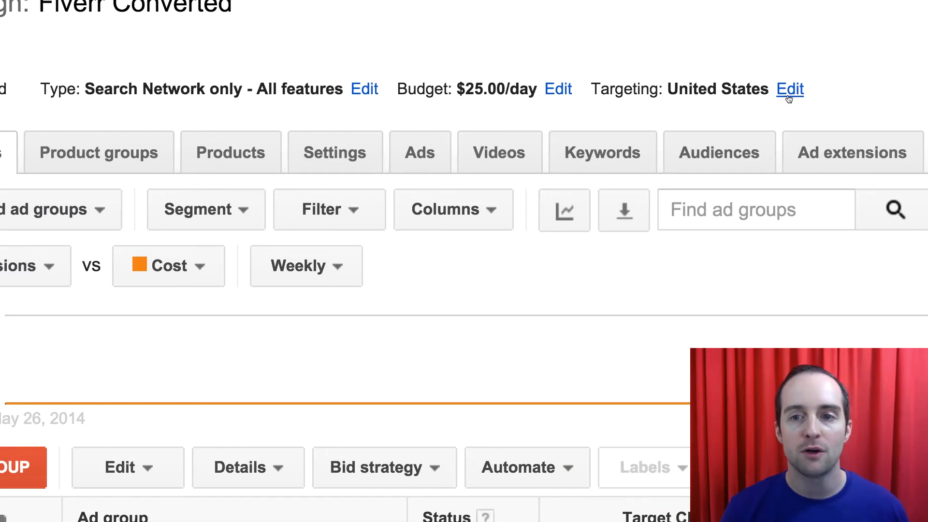
{"action": "left_click", "coordinate": [790, 89]}
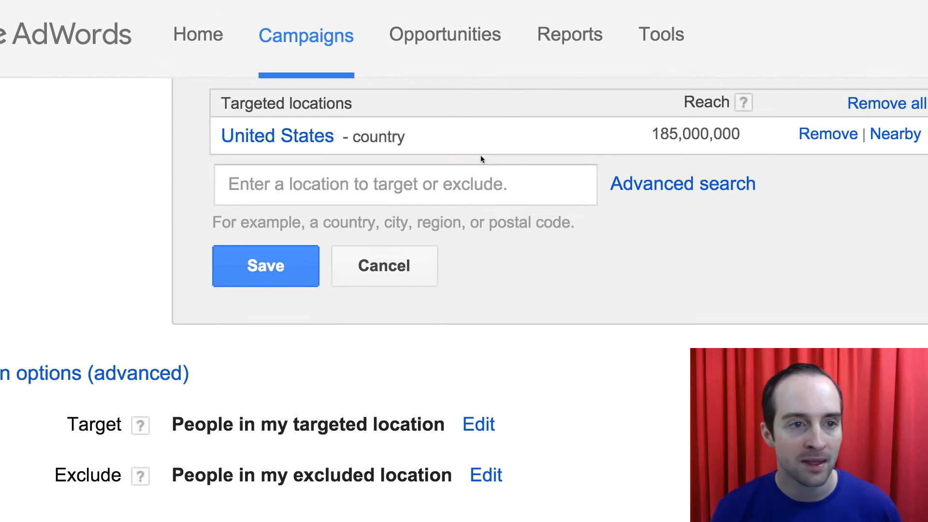
{"action": "left_click", "coordinate": [827, 134]}
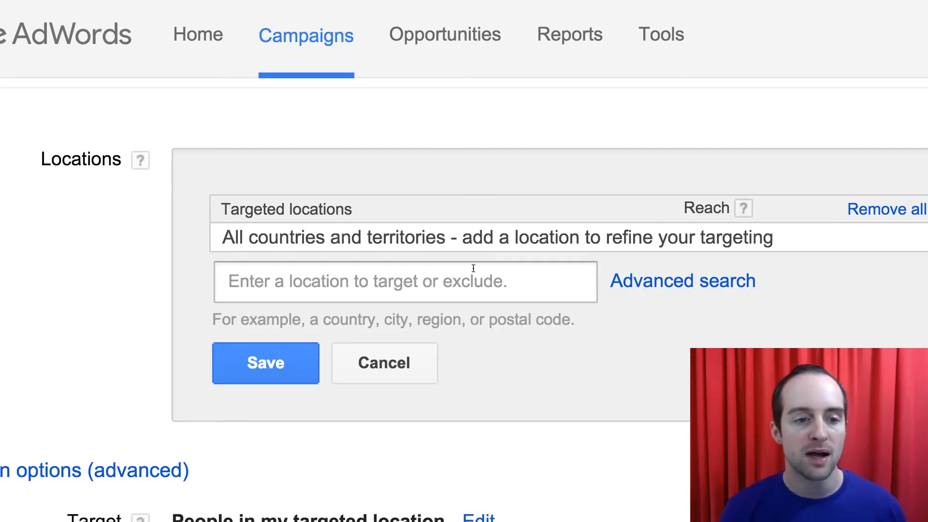
{"action": "type", "text": "austr"}
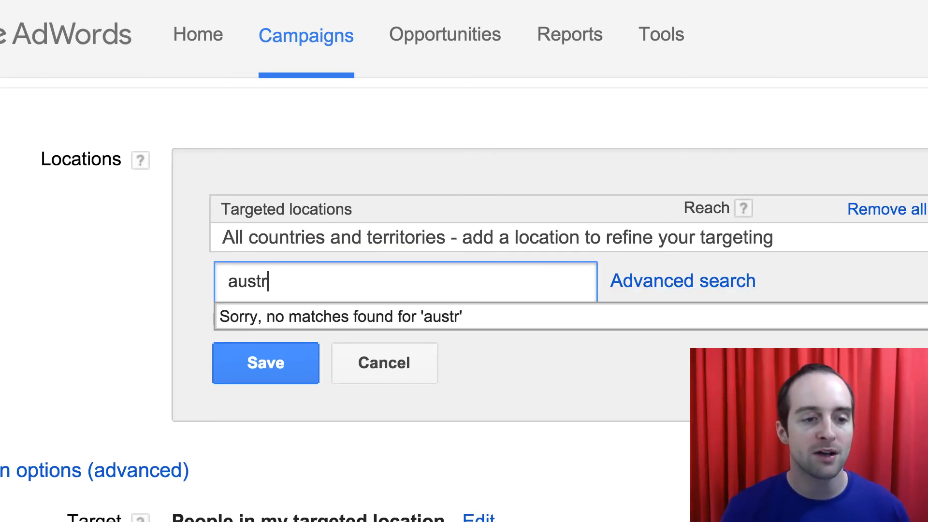
{"action": "key", "text": "Backspace"}
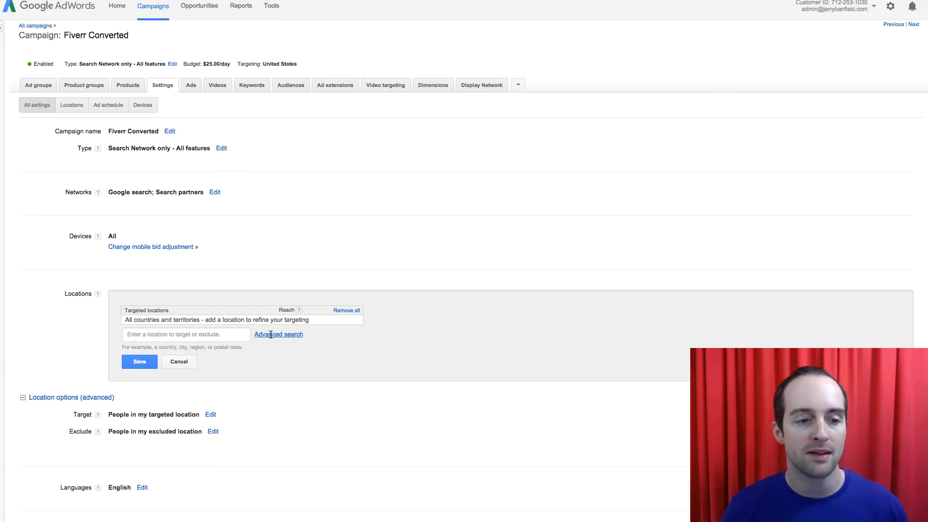
{"action": "type", "text": "a"}
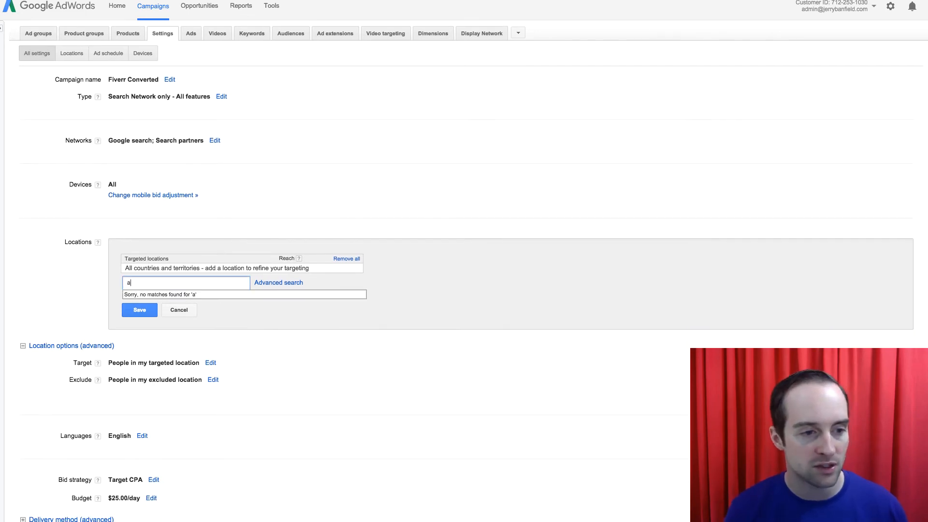
{"action": "type", "text": "canada"}
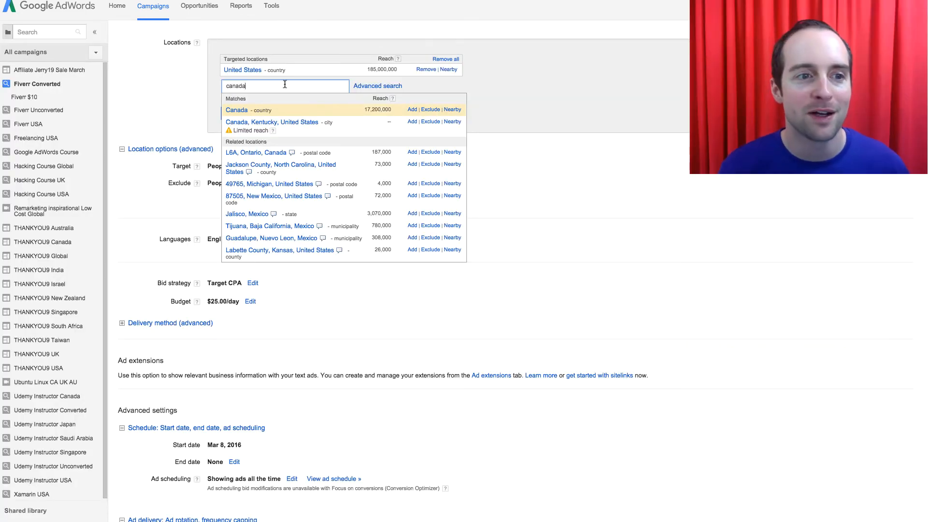
{"action": "left_click", "coordinate": [412, 110]}
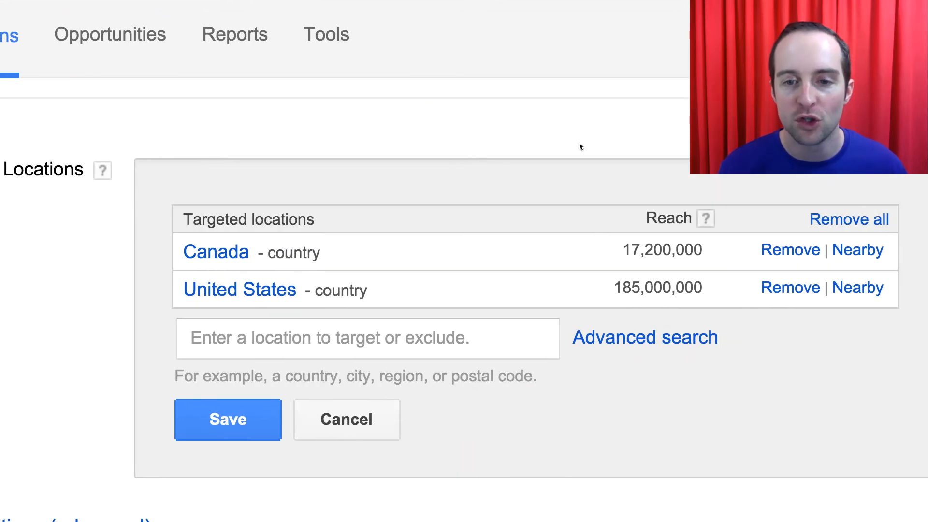
Remove United States and add United Kingdom and Australia as targeted countries
{"action": "left_click", "coordinate": [789, 287]}
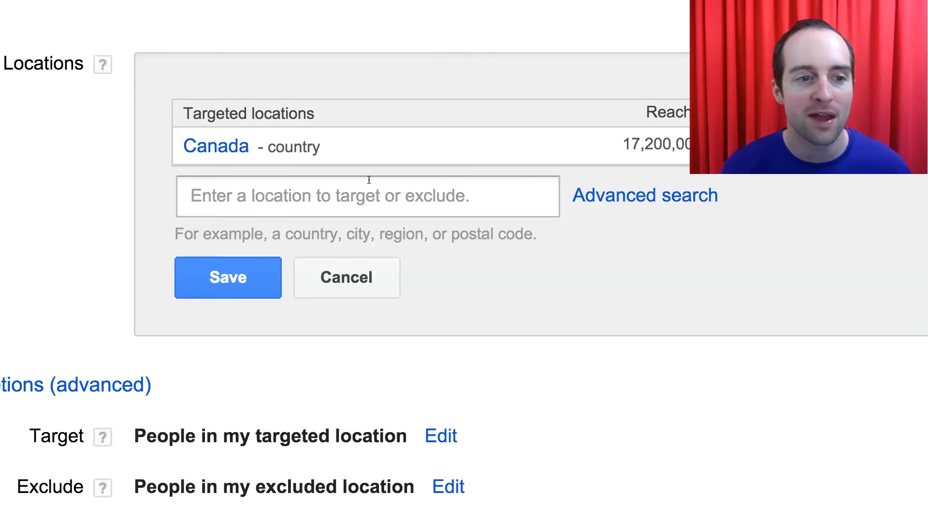
{"action": "type", "text": "uni"}
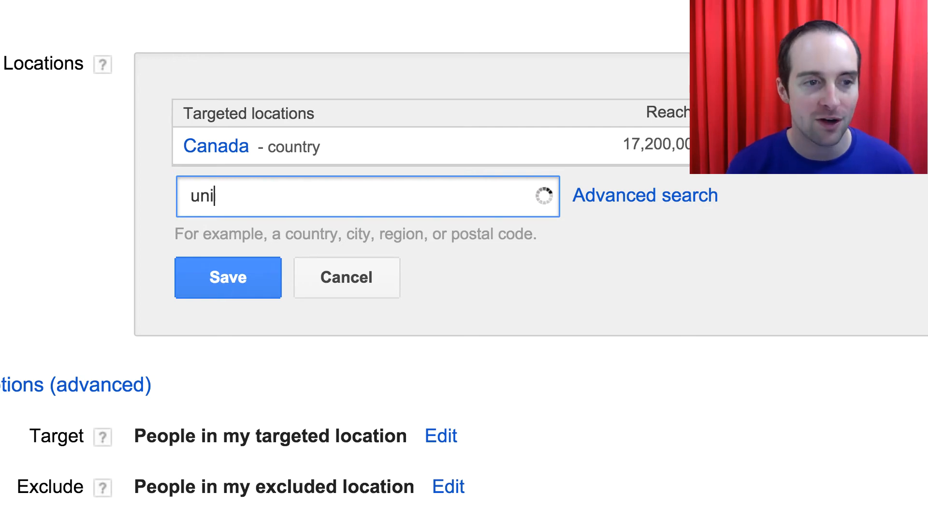
{"action": "type", "text": "ted"}
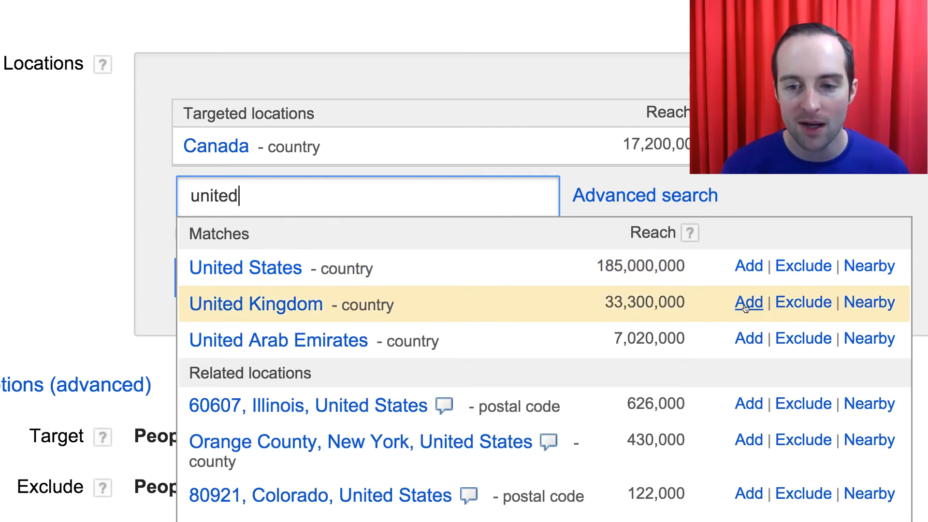
{"action": "left_click", "coordinate": [749, 301]}
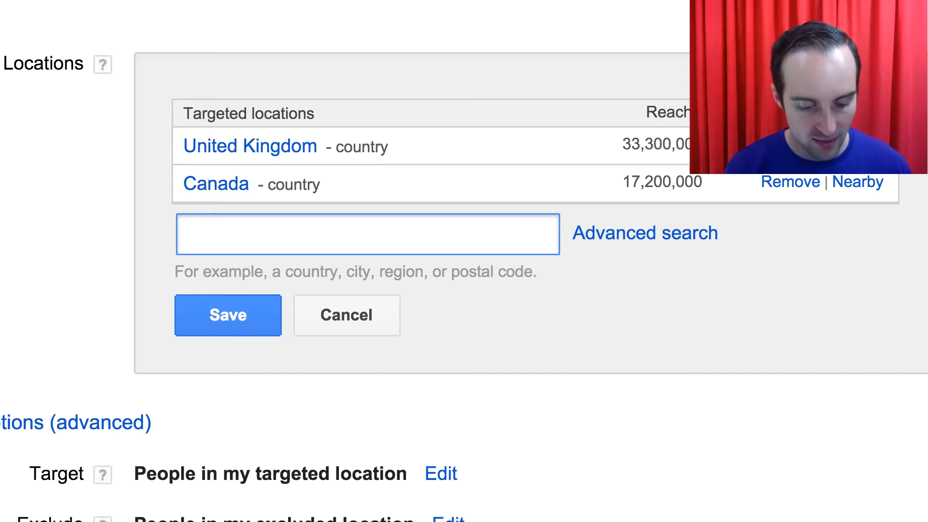
{"action": "type", "text": "austr"}
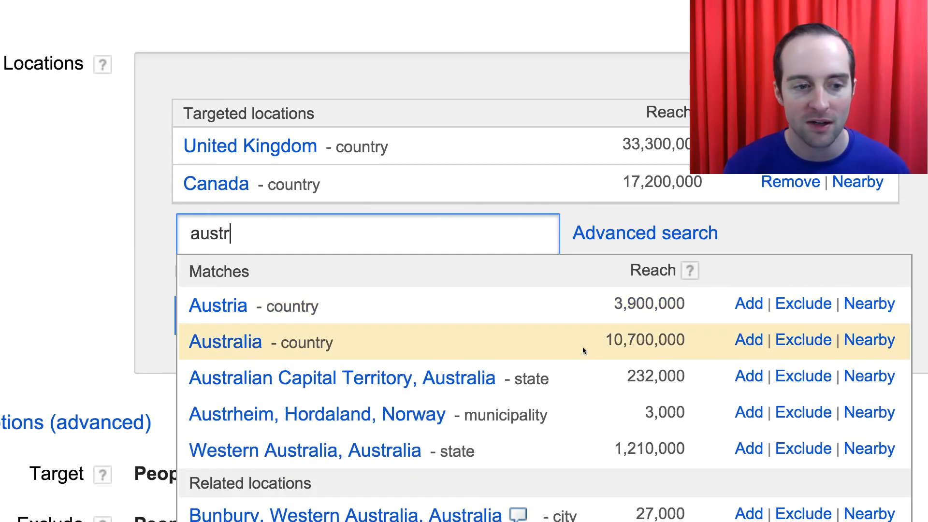
{"action": "left_click", "coordinate": [748, 340]}
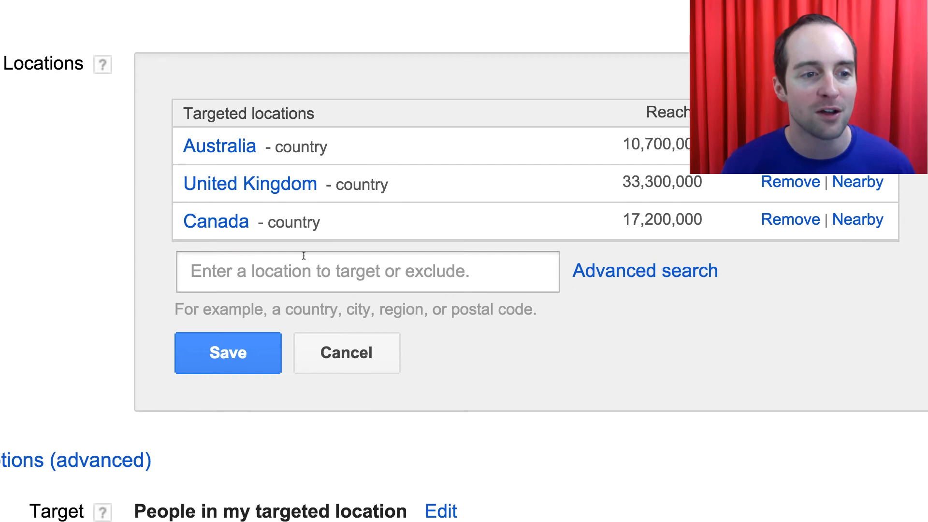
Add Singapore and New Zealand to the targeted locations
{"action": "left_click", "coordinate": [367, 271]}
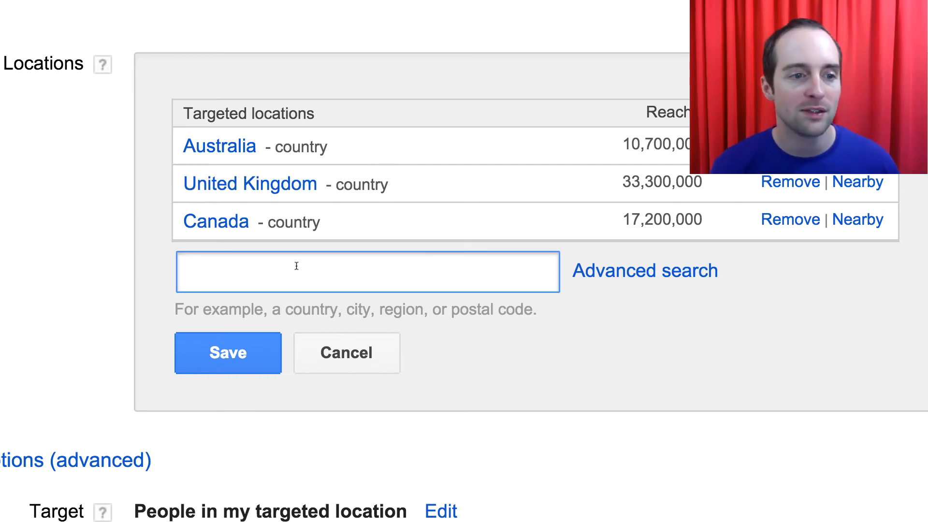
{"action": "type", "text": "sing"}
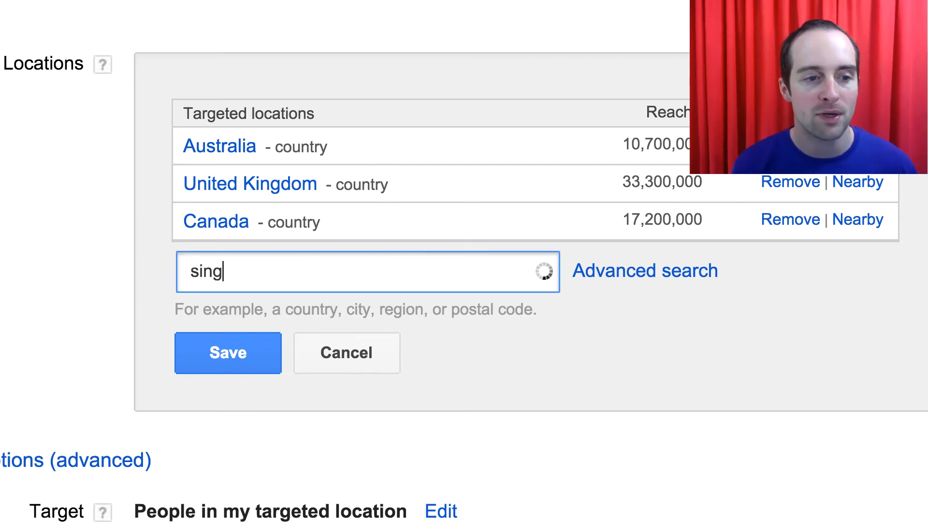
{"action": "type", "text": "ap"}
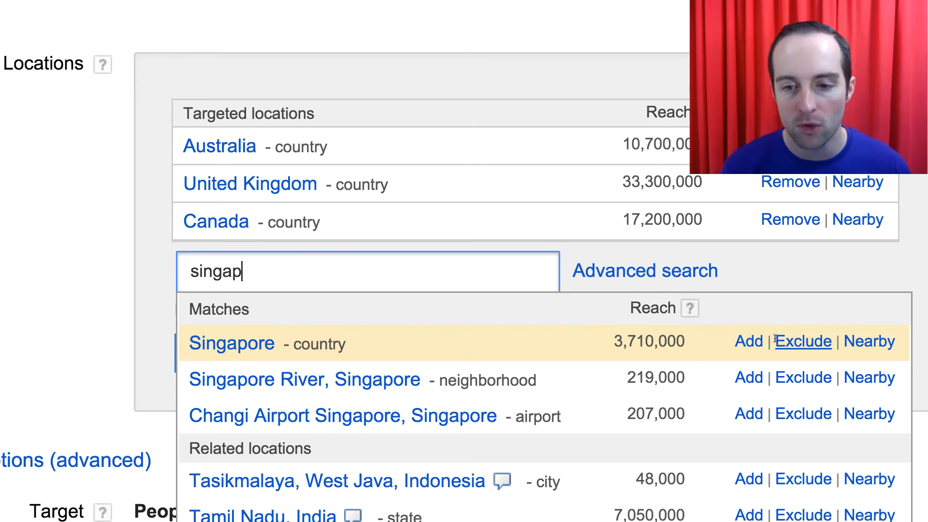
{"action": "left_click", "coordinate": [749, 341]}
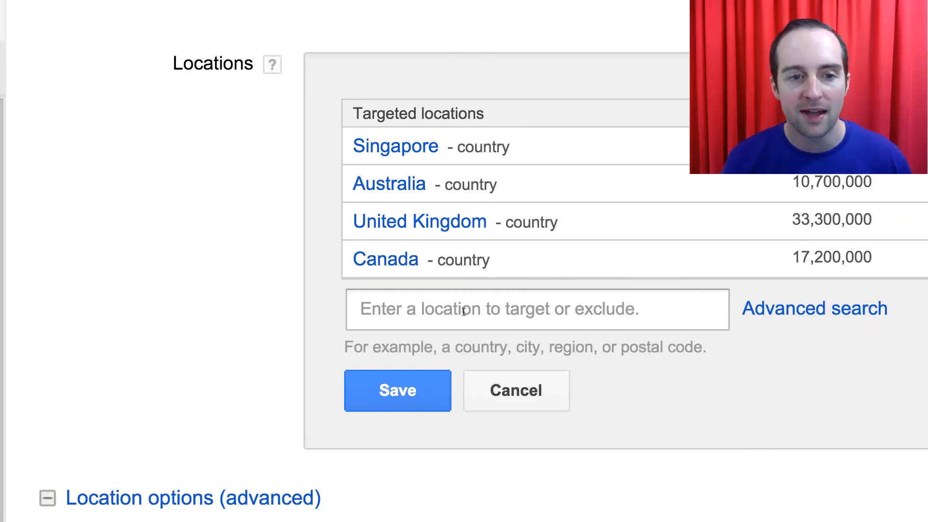
{"action": "type", "text": "new"}
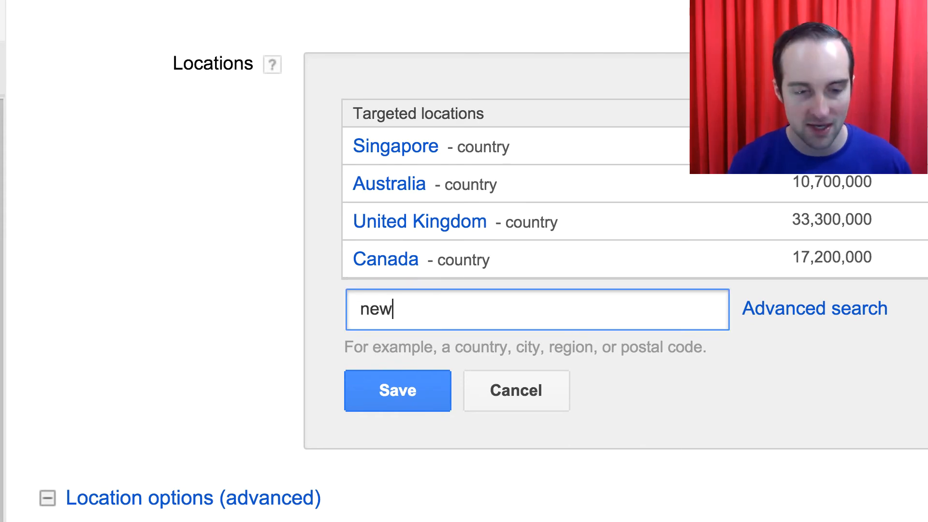
{"action": "type", "text": "zeal"}
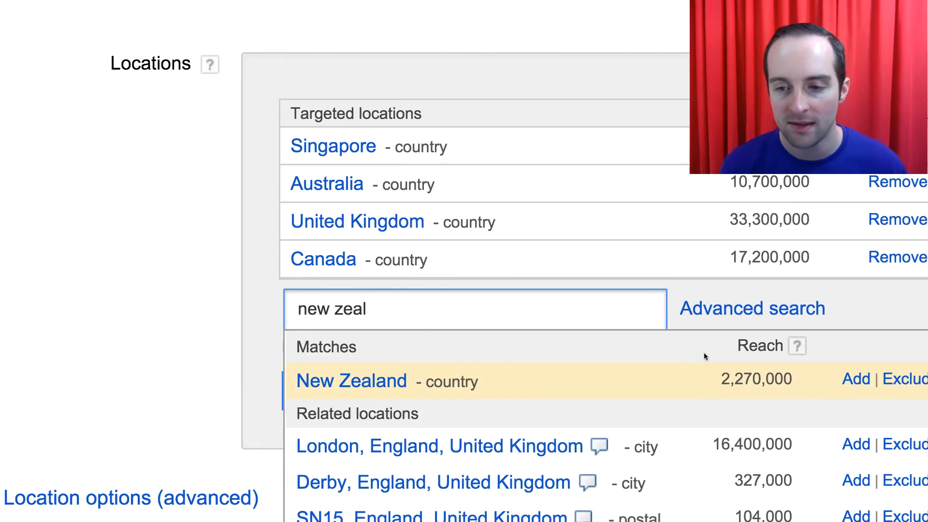
{"action": "left_click", "coordinate": [854, 379]}
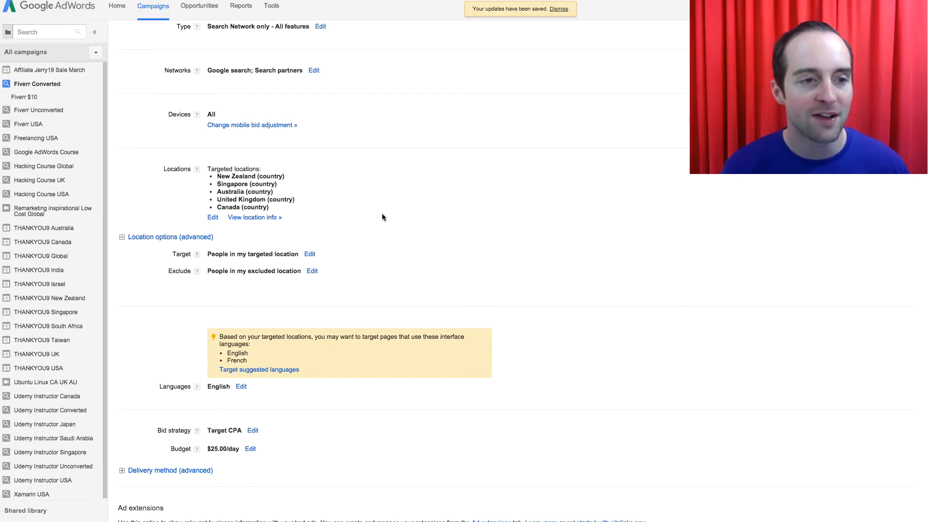
{"action": "mouse_move", "coordinate": [278, 249]}
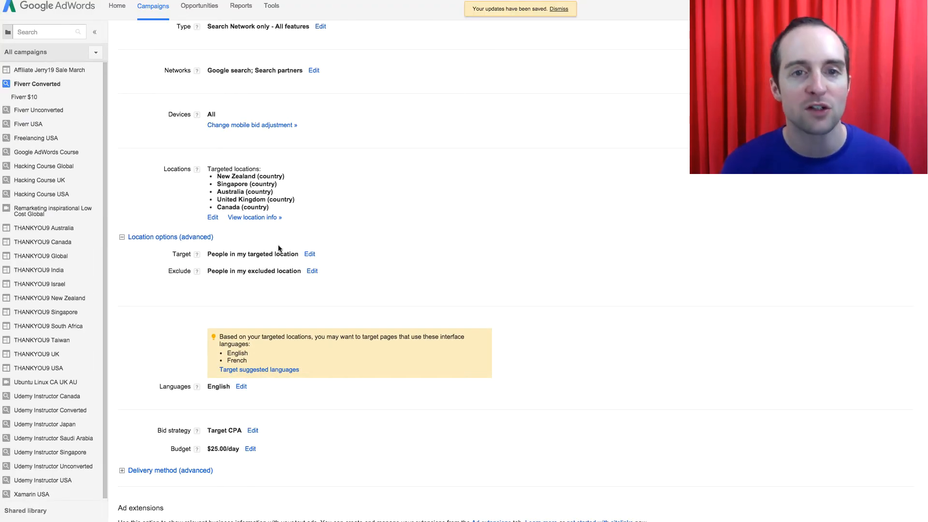
Go back to all campaigns and open Fiverr Unconverted's all-countries location settings
{"action": "scroll", "scroll_direction": "down", "scroll_amount": 3}
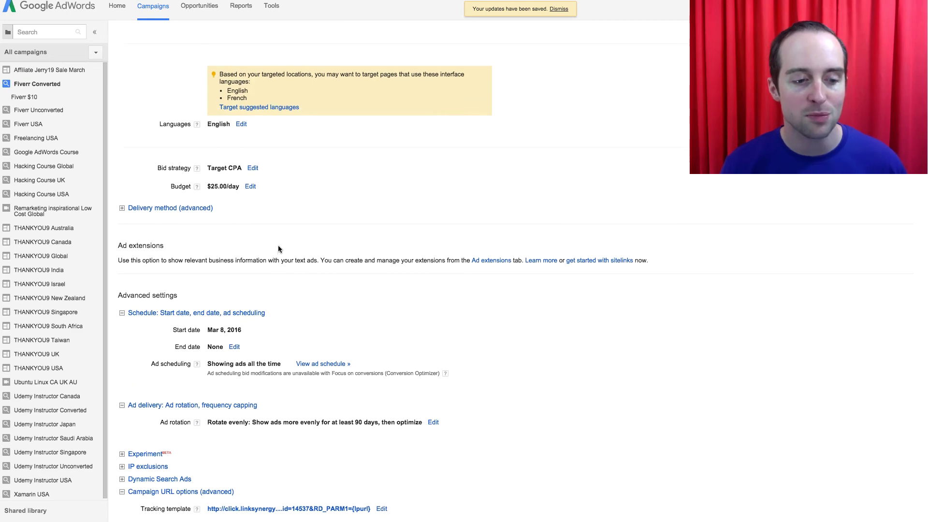
{"action": "scroll", "scroll_direction": "up", "scroll_amount": 3}
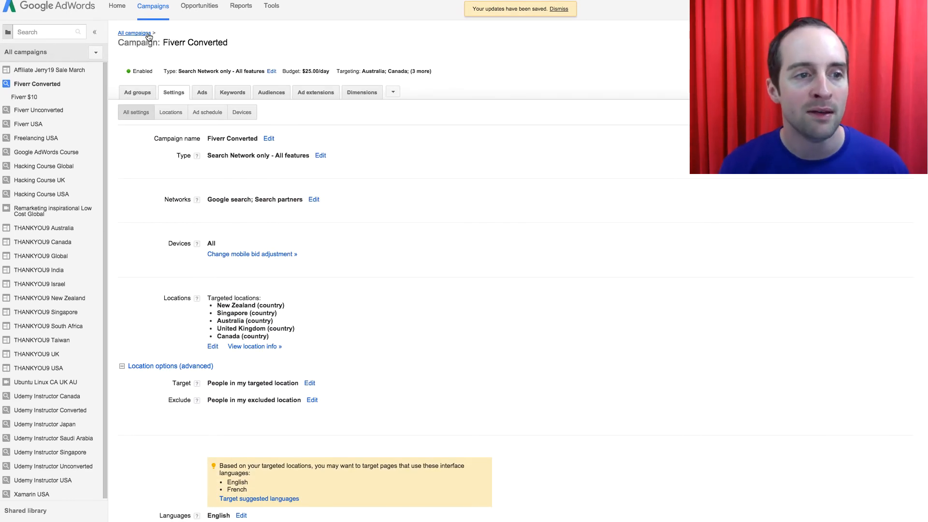
{"action": "left_click", "coordinate": [133, 33]}
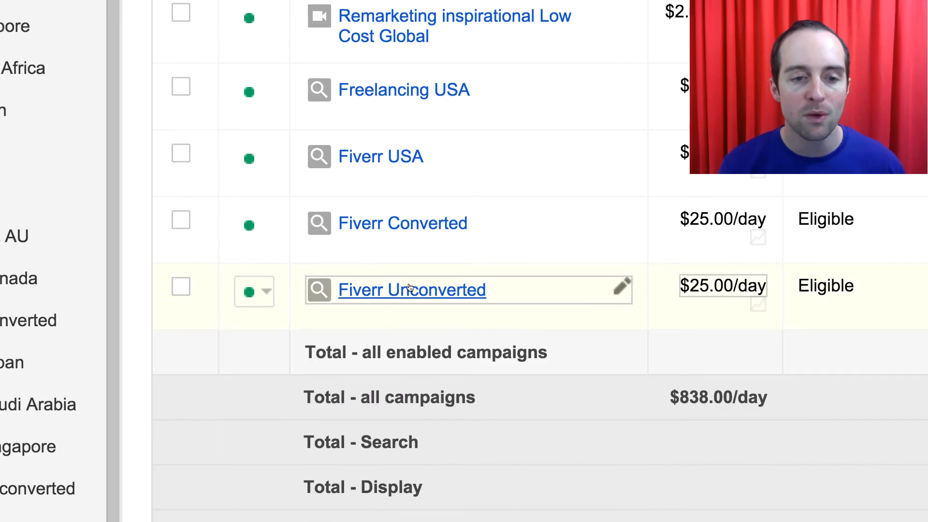
{"action": "left_click", "coordinate": [411, 290]}
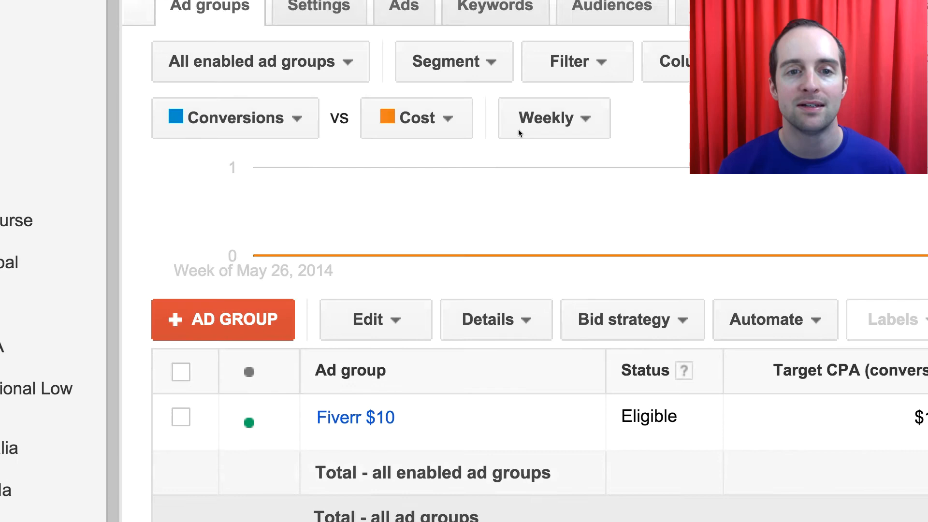
{"action": "scroll", "scroll_direction": "up", "scroll_amount": 3}
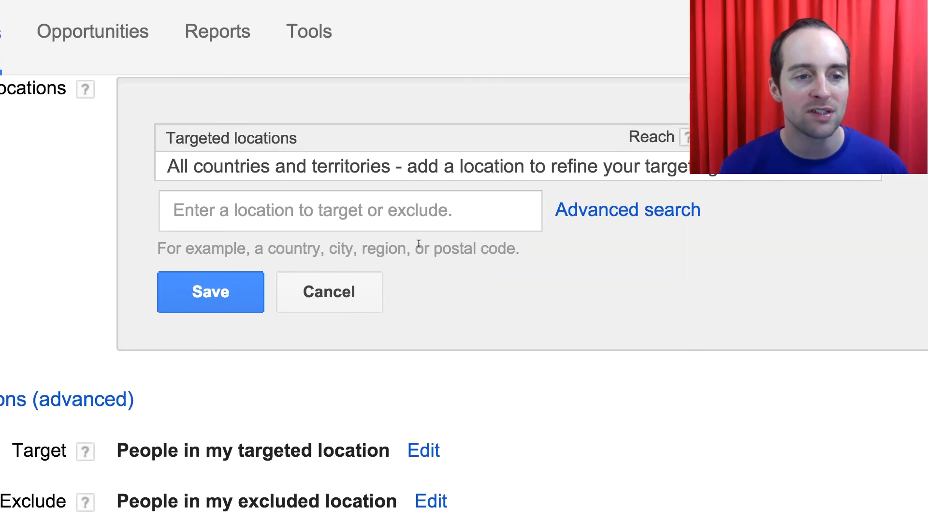
Exclude United States, United Kingdom and Canada from Fiverr Unconverted's locations
{"action": "left_click", "coordinate": [349, 210]}
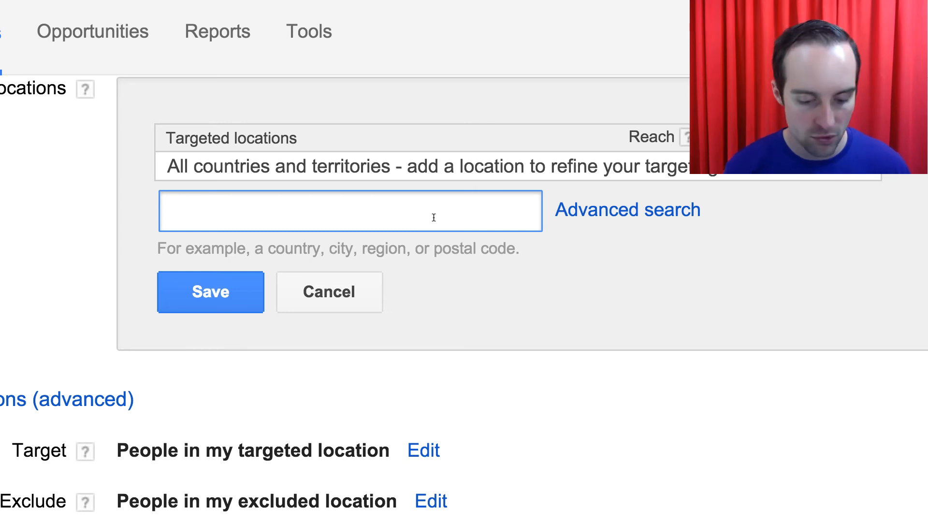
{"action": "type", "text": "united"}
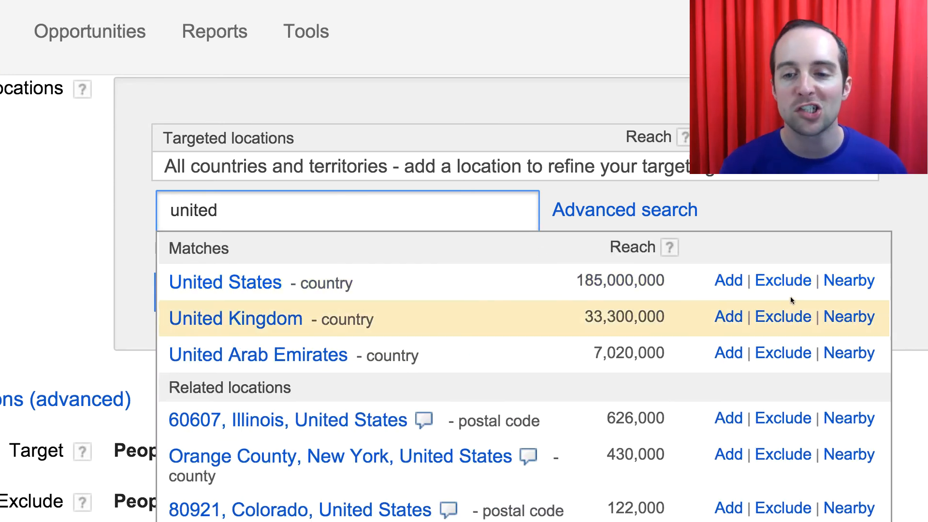
{"action": "left_click", "coordinate": [782, 280]}
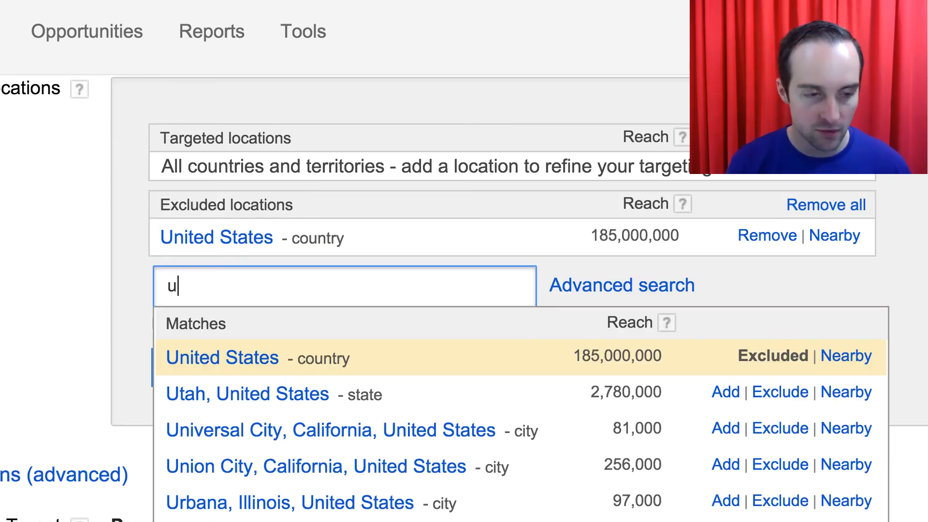
{"action": "type", "text": "nited"}
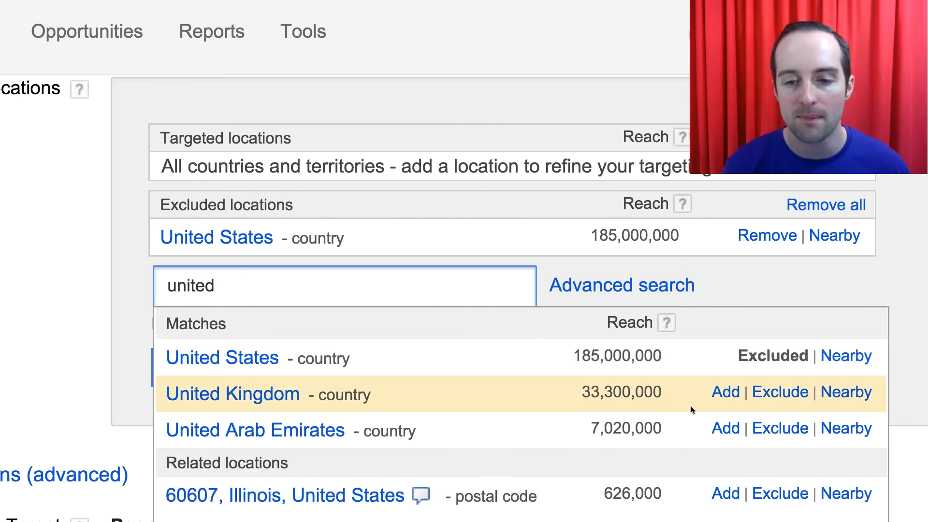
{"action": "left_click", "coordinate": [780, 392]}
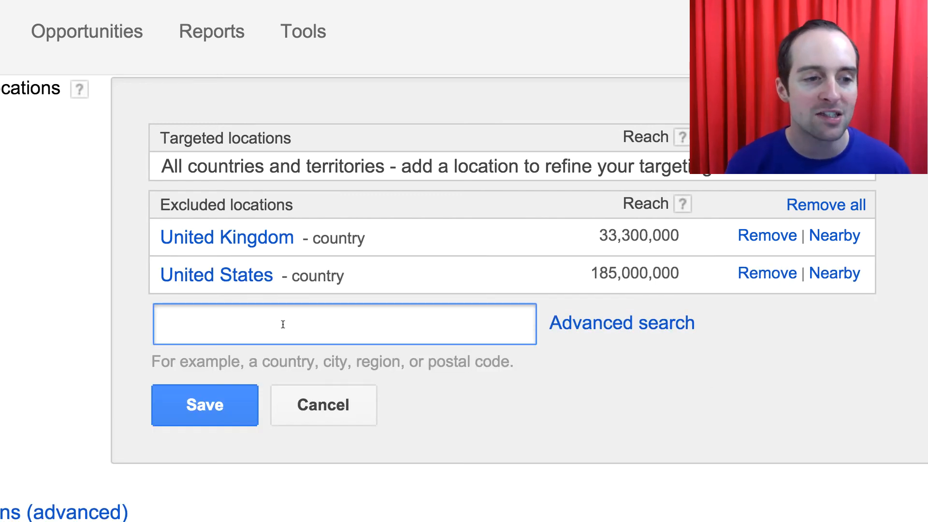
{"action": "type", "text": "ca"}
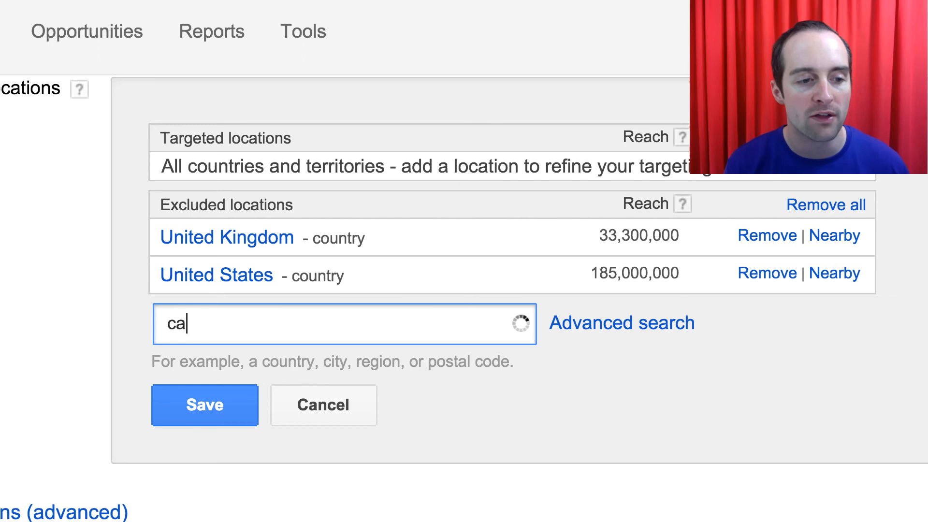
{"action": "type", "text": "na"}
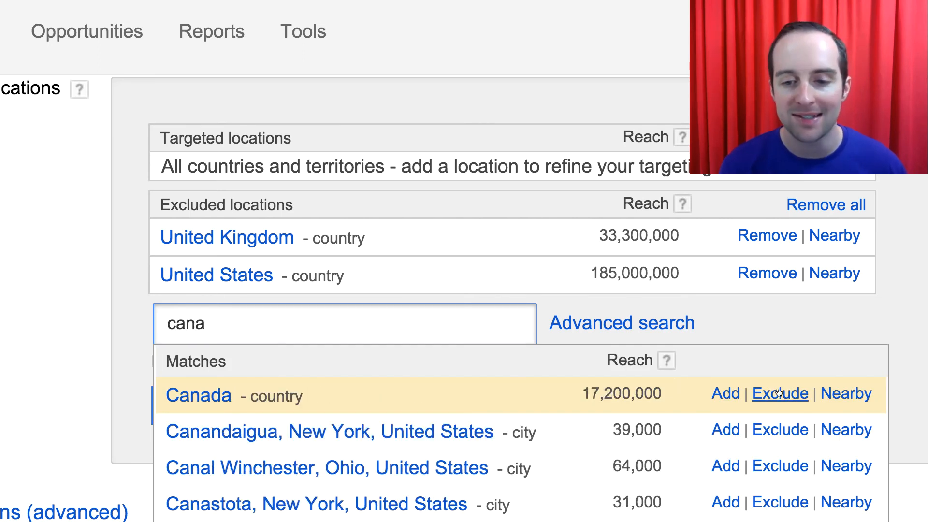
{"action": "left_click", "coordinate": [780, 393]}
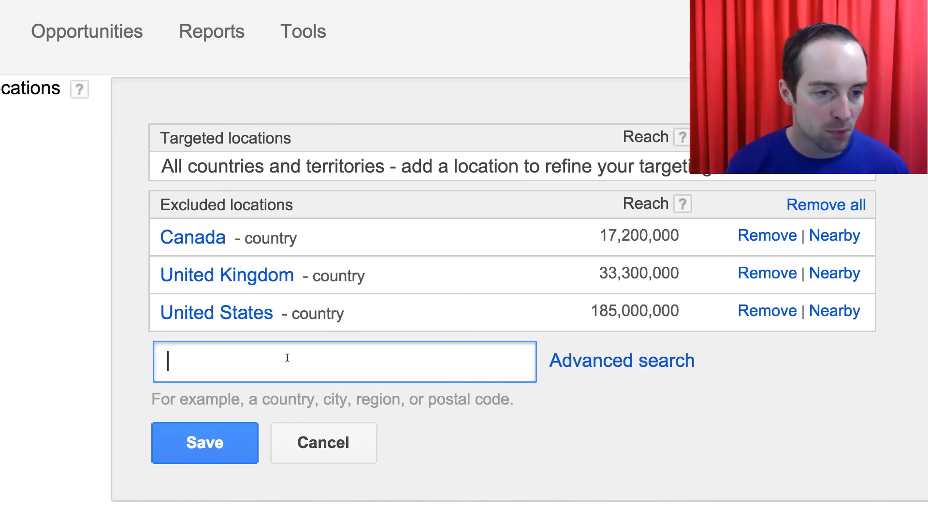
Exclude Singapore and Australia from the campaign's locations
{"action": "type", "text": "u"}
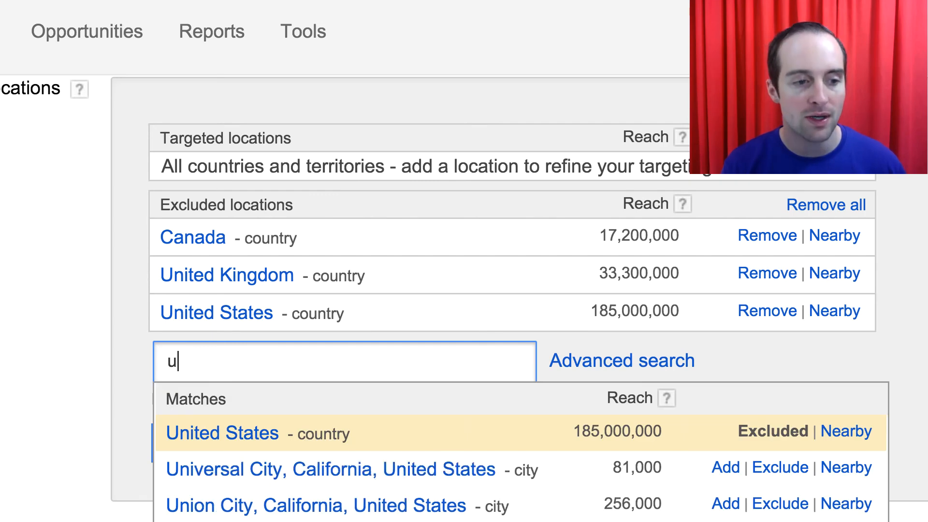
{"action": "type", "text": "singa"}
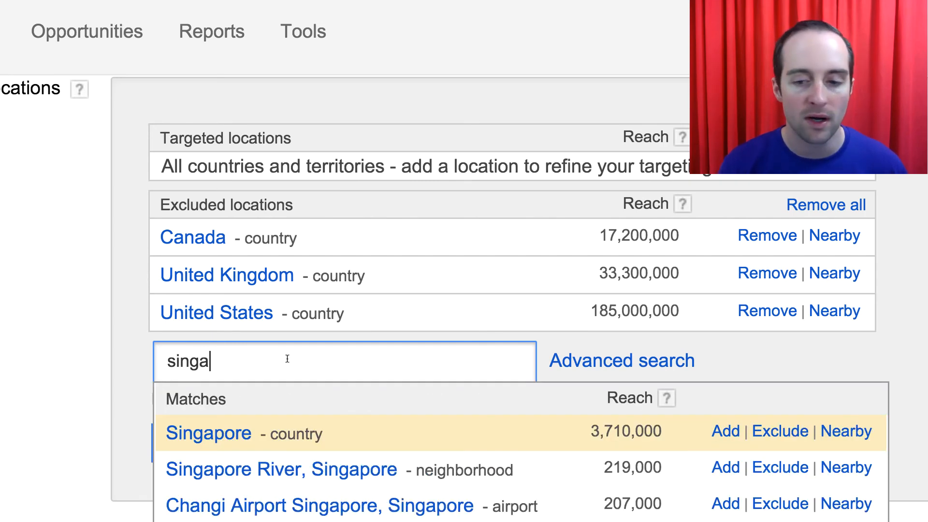
{"action": "left_click", "coordinate": [780, 430]}
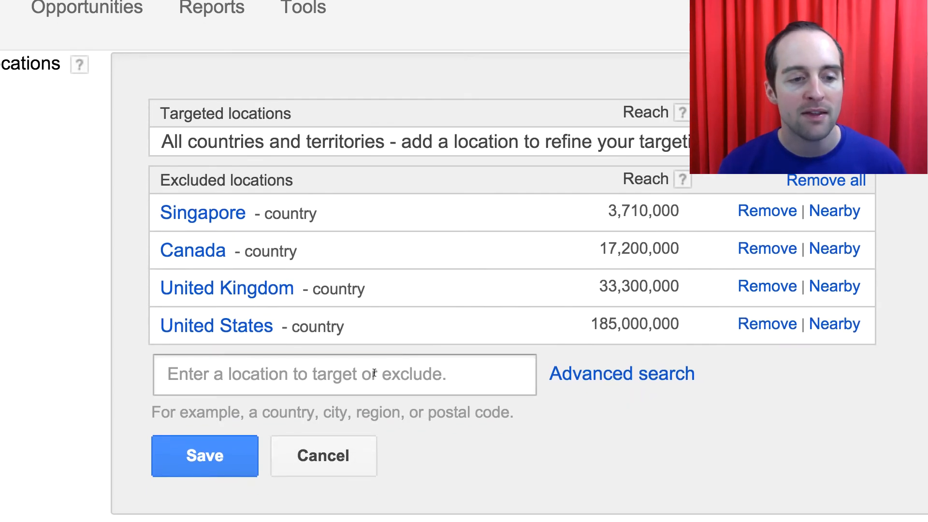
{"action": "type", "text": "austr"}
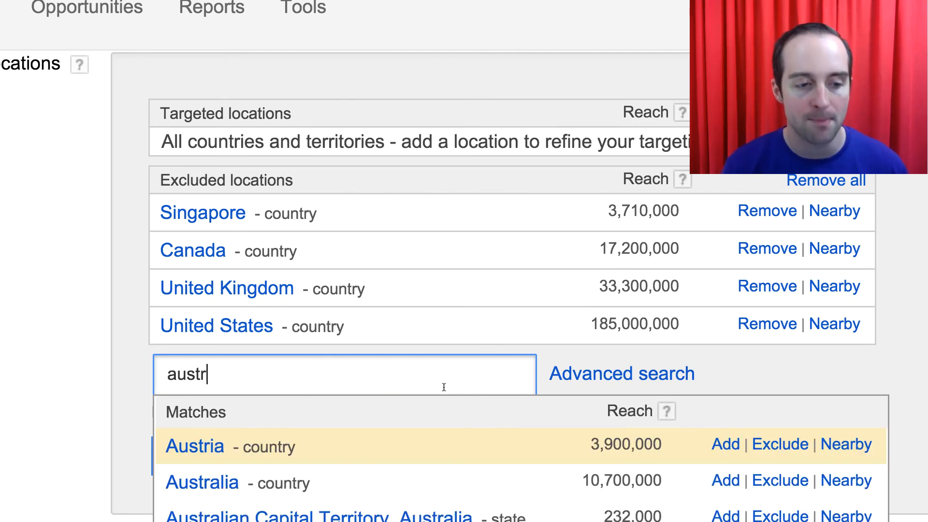
{"action": "left_click", "coordinate": [780, 480]}
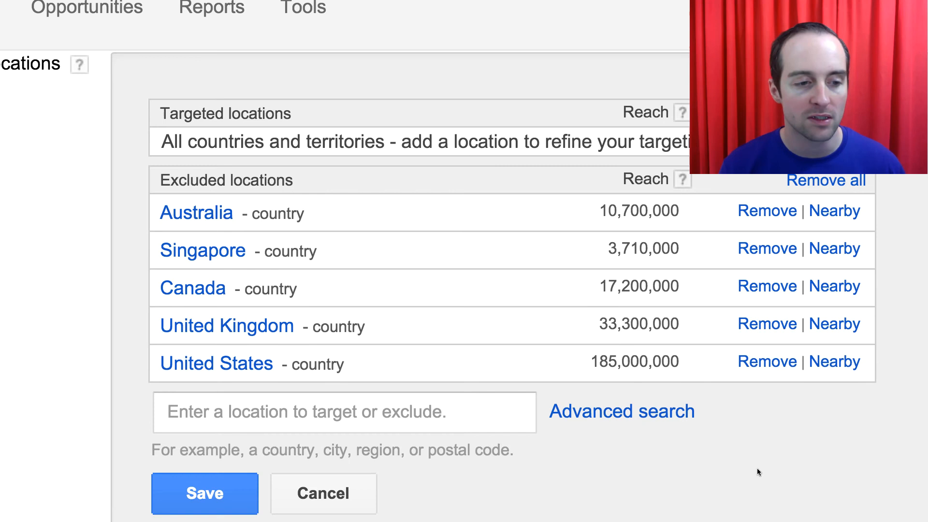
{"action": "mouse_move", "coordinate": [353, 238]}
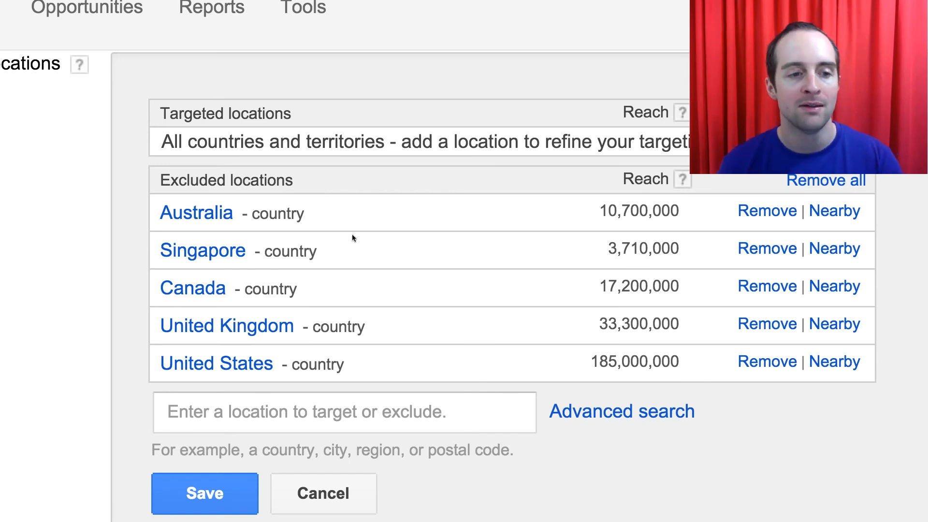
{"action": "type", "text": "new"}
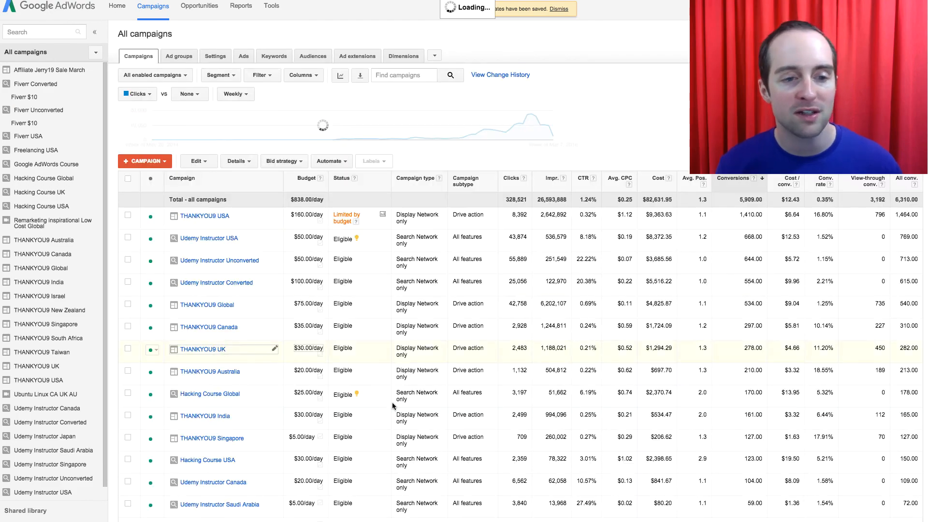
Scroll the all-campaigns list down to Fiverr USA, Fiverr Converted and Fiverr Unconverted
{"action": "scroll", "scroll_direction": "down", "scroll_amount": 3}
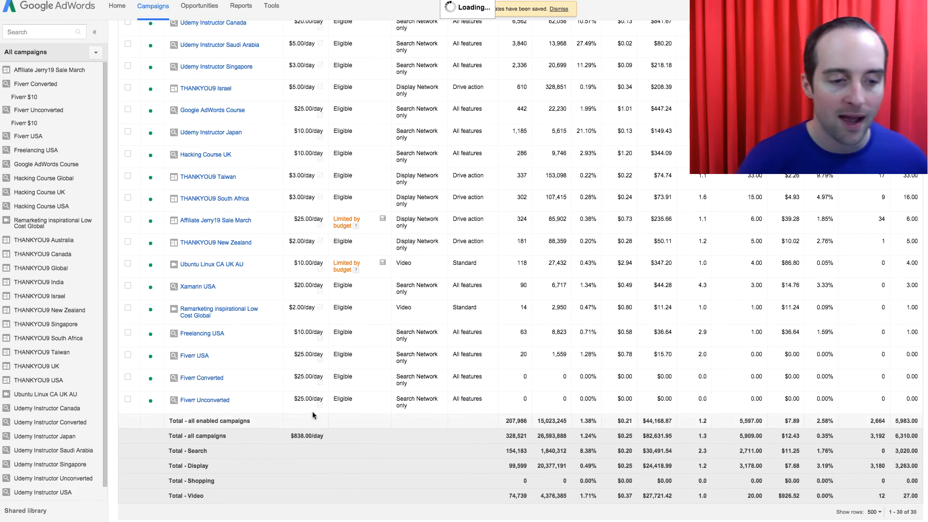